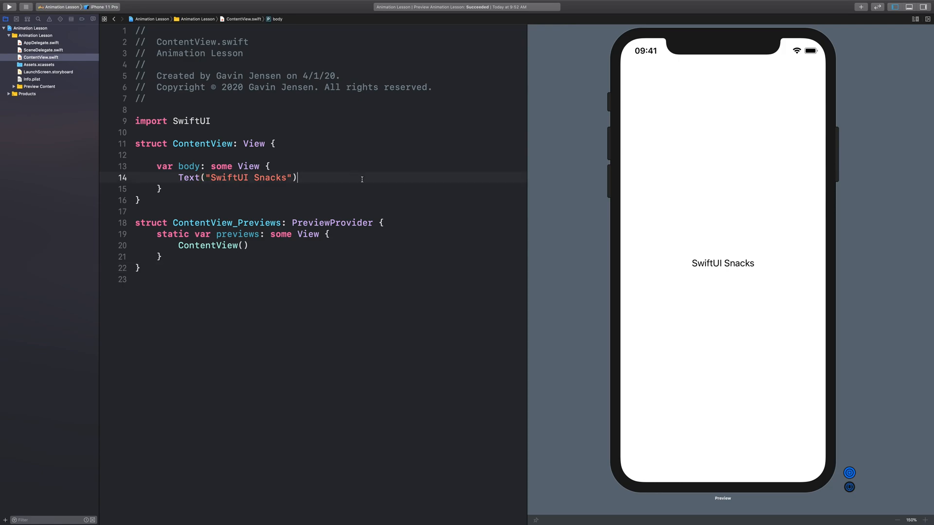
Replace Text("SwiftUI Snacks") with Button(action: {}) labeled Text("Change Position").
type("B")
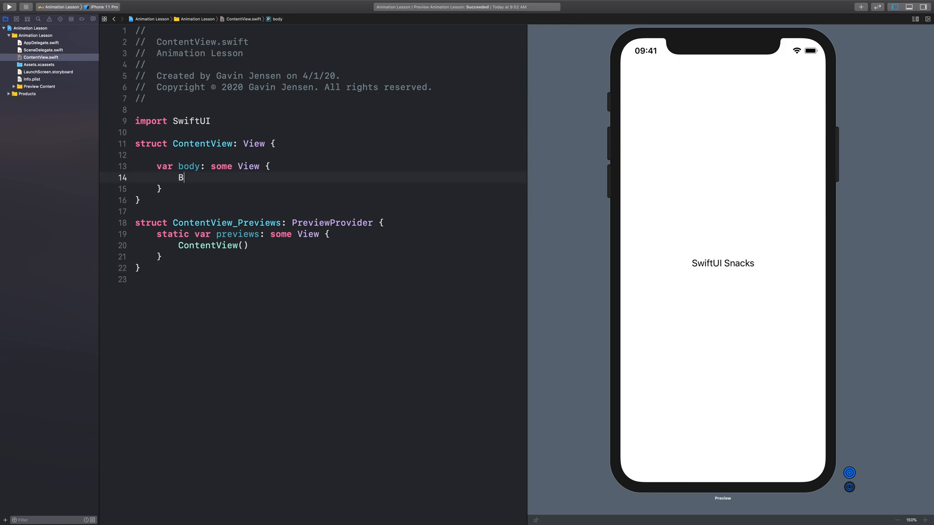
type("utton(")
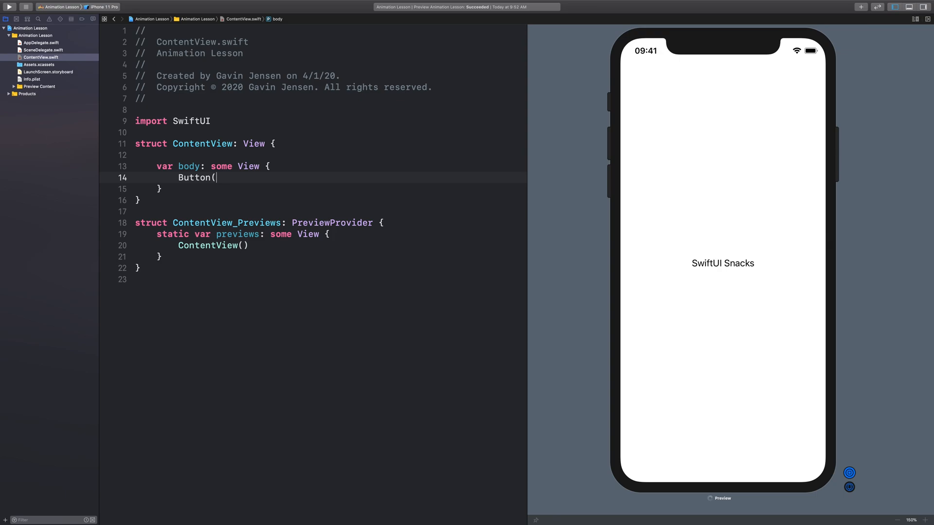
type("action:")
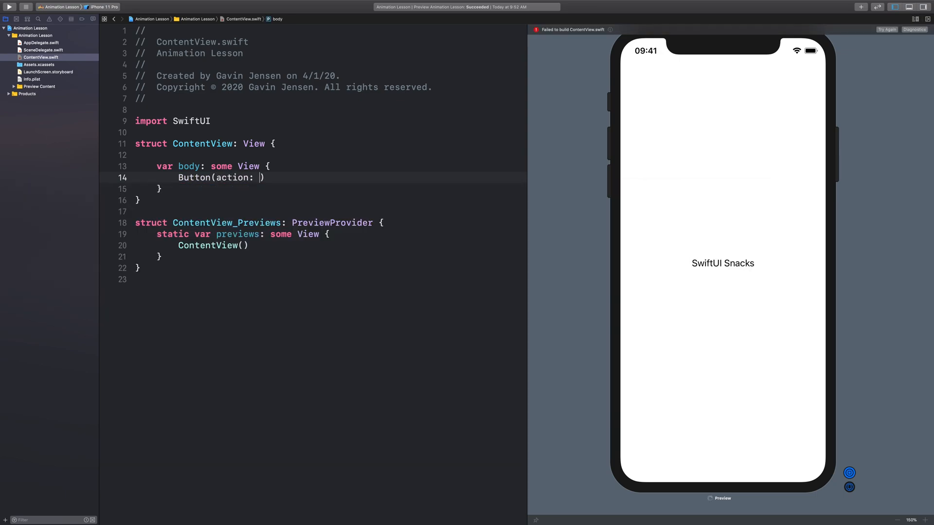
type("{}")
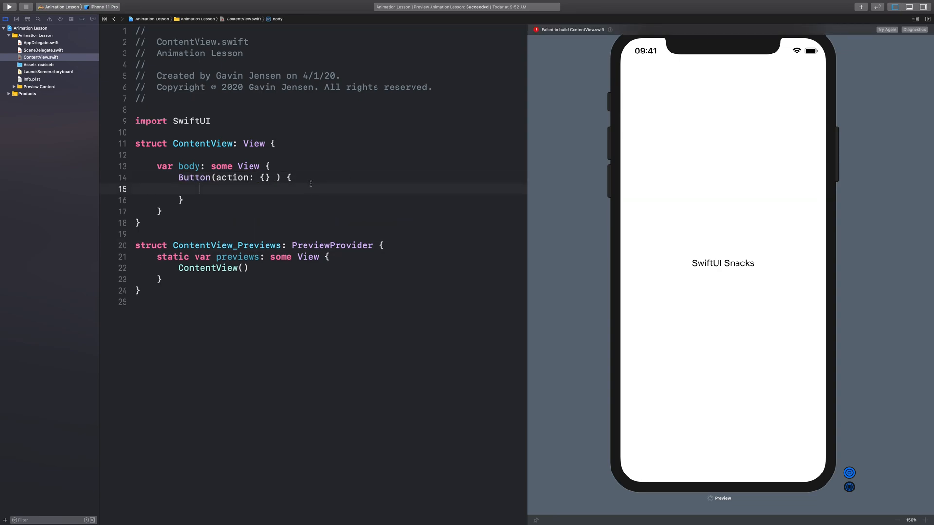
type("Text(\"")
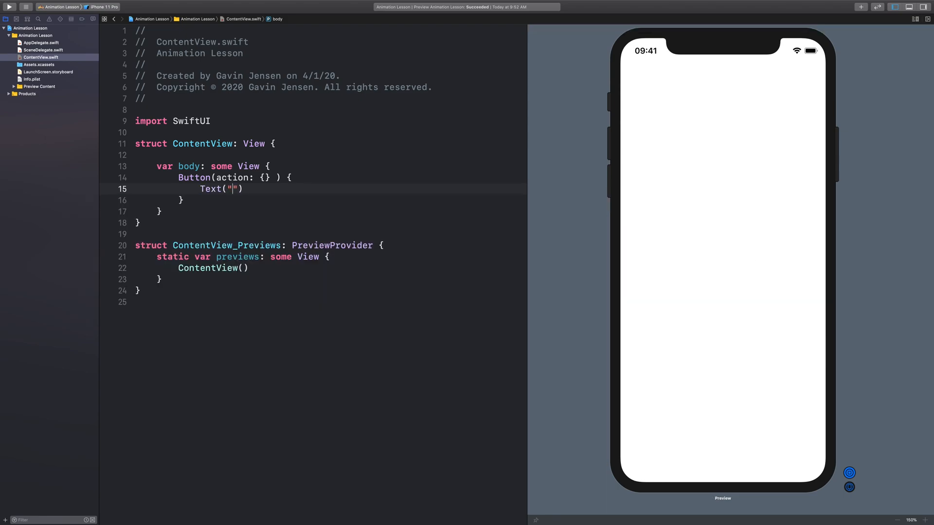
type("Change Pos")
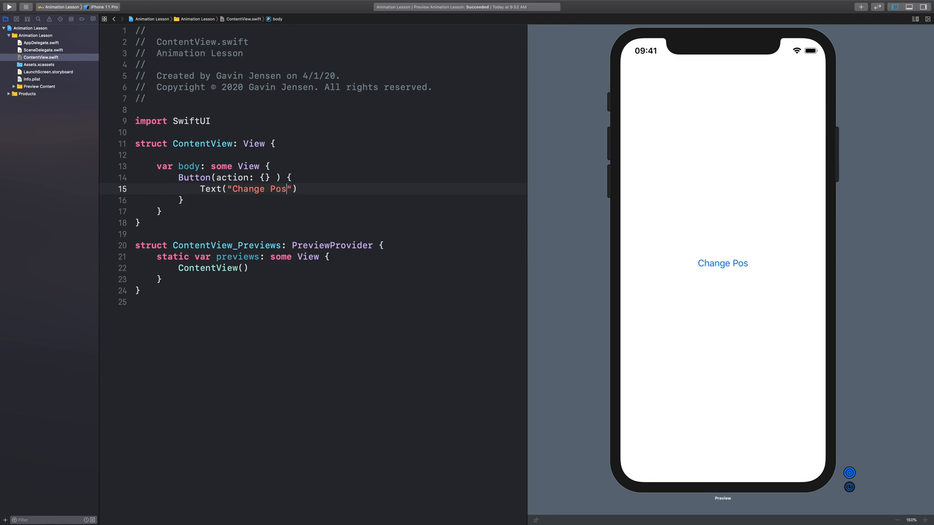
type("ition")
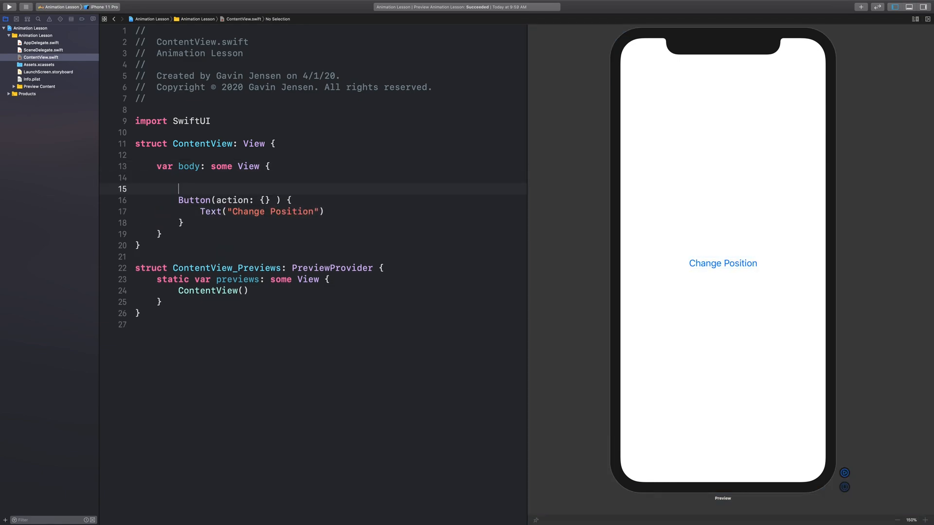
Wrap the button in a ZStack with a Circle() framed at width 100, height 100.
type("ZStack")
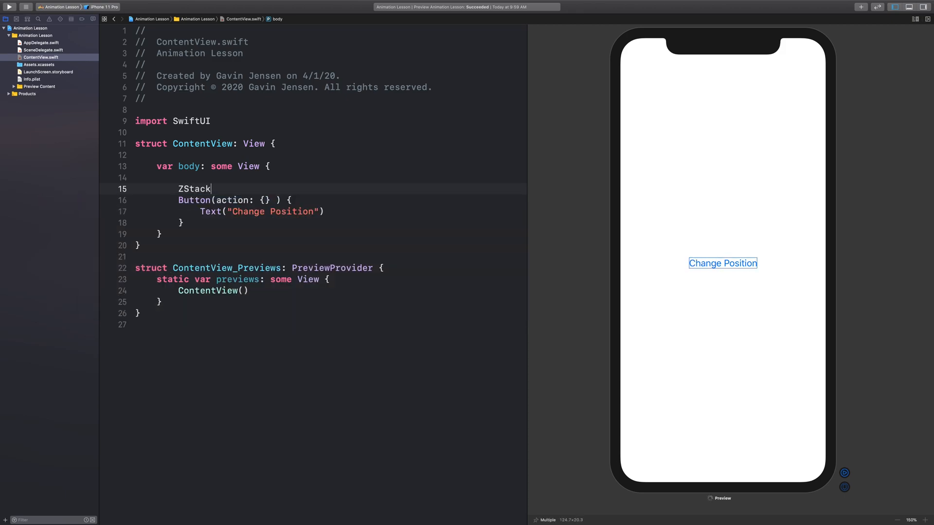
type("{")
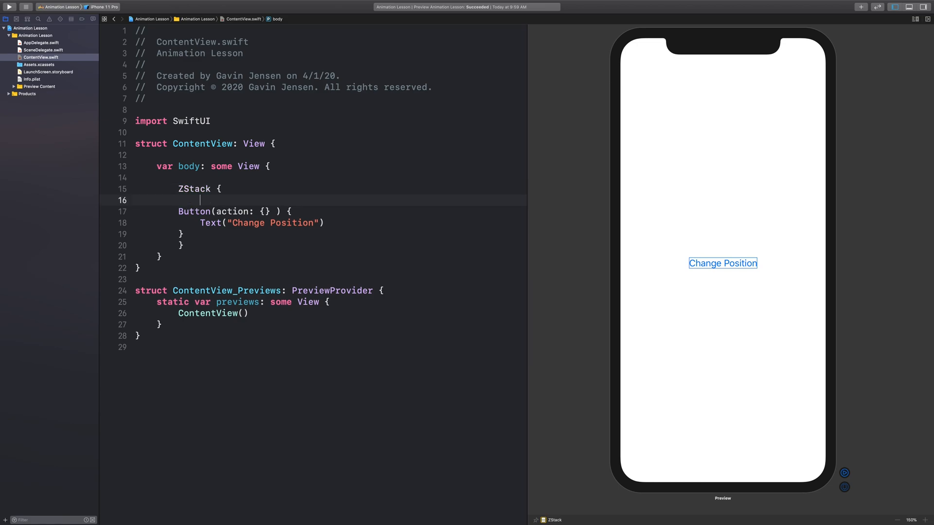
type("Circle(")
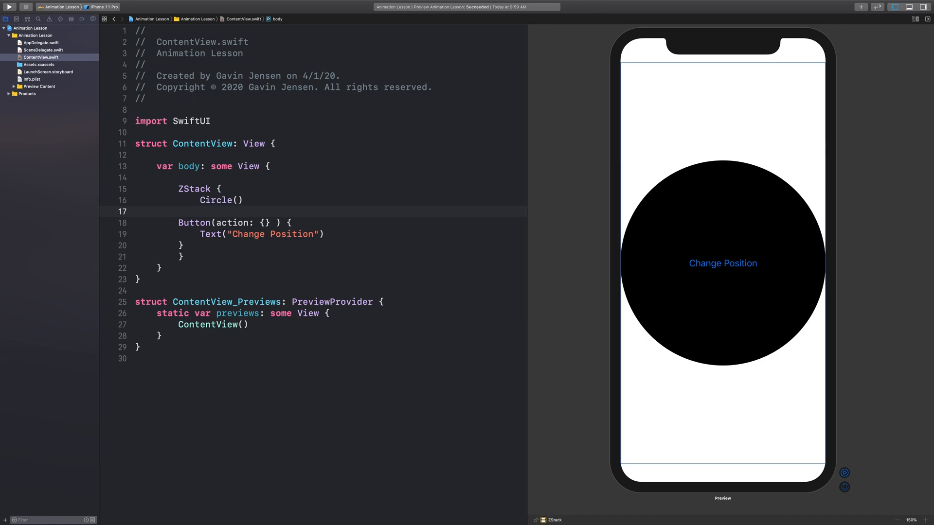
type(".")
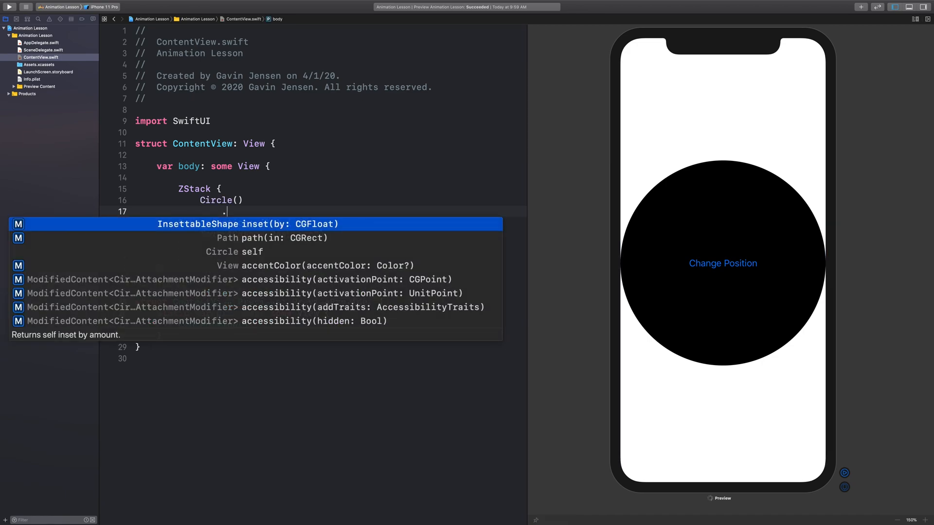
type("frame(width: 100, height: 100")
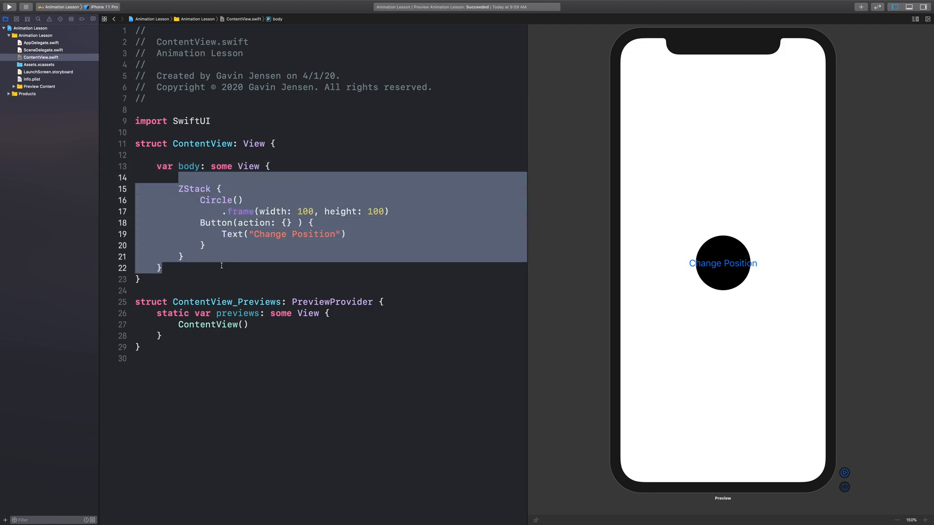
Add .offset(y: 300) to the Change Position button so it sits below the circle.
left_click(221, 189)
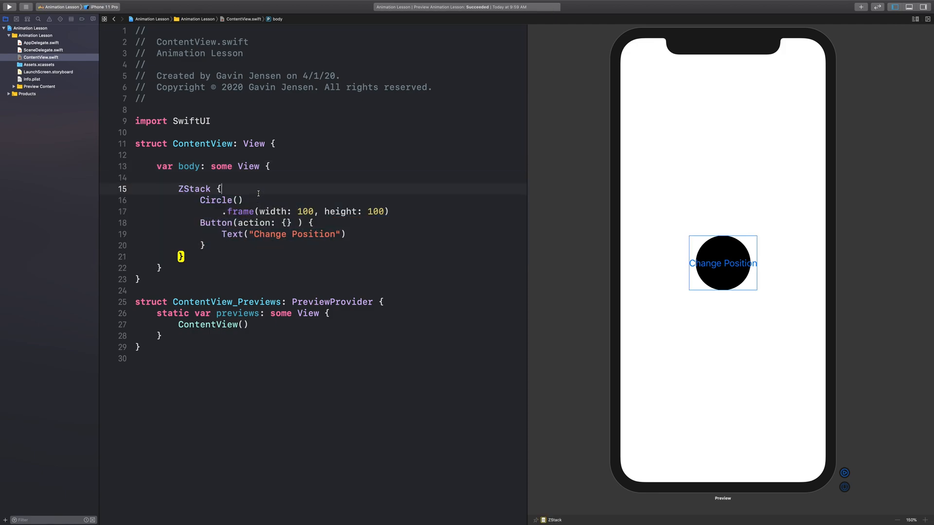
left_click(220, 199)
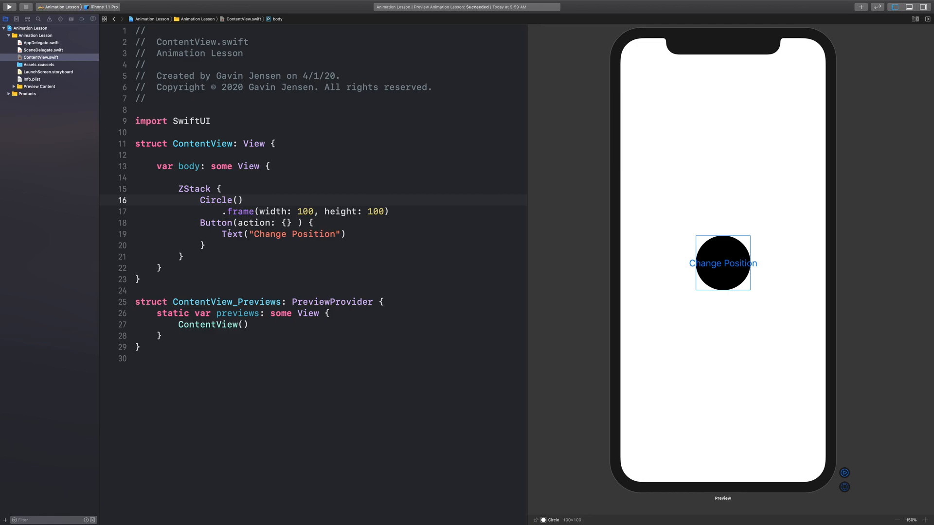
type(".")
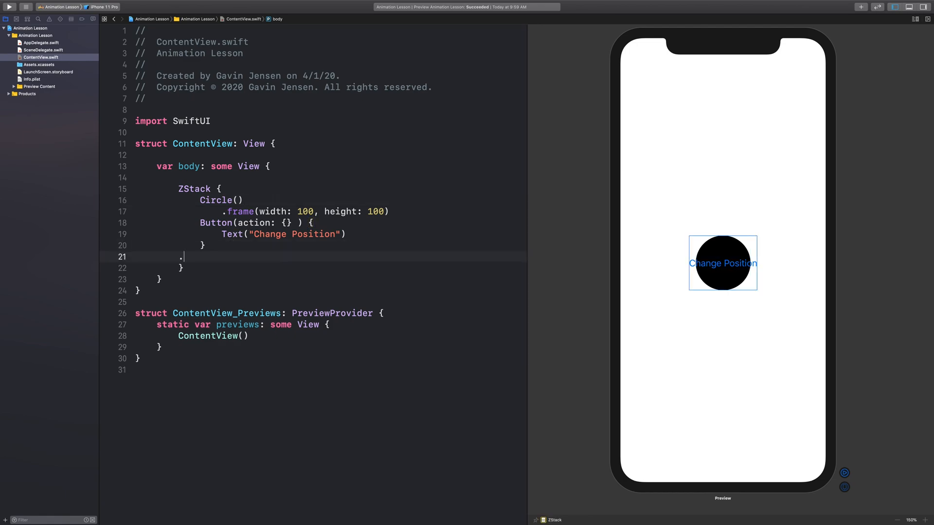
type("offset()")
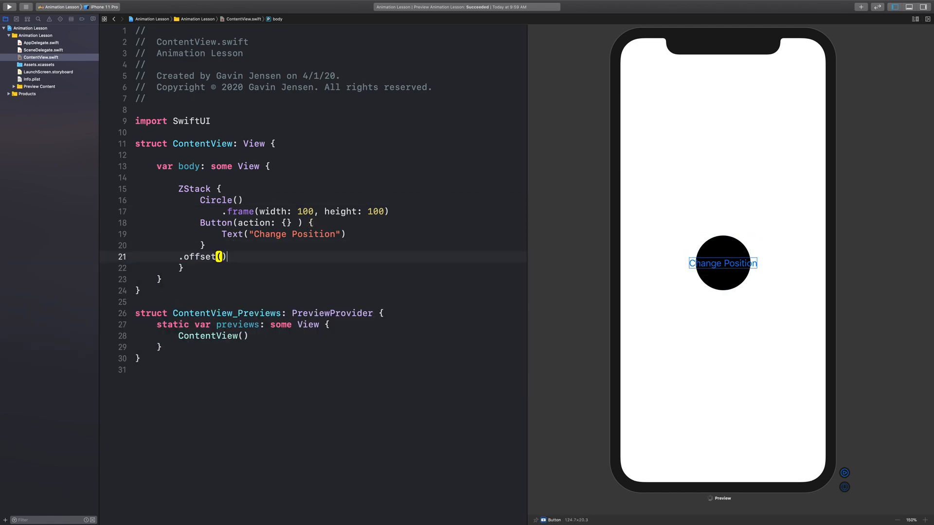
type("y:")
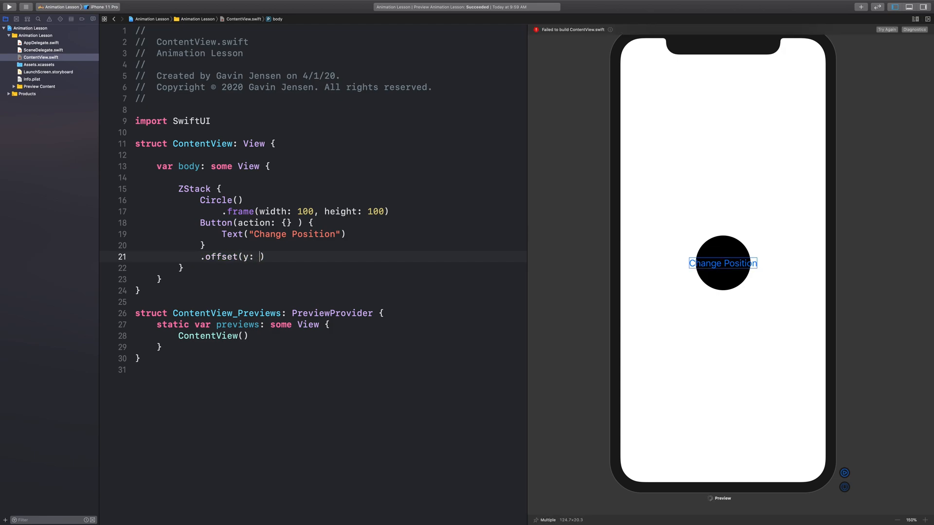
type("300")
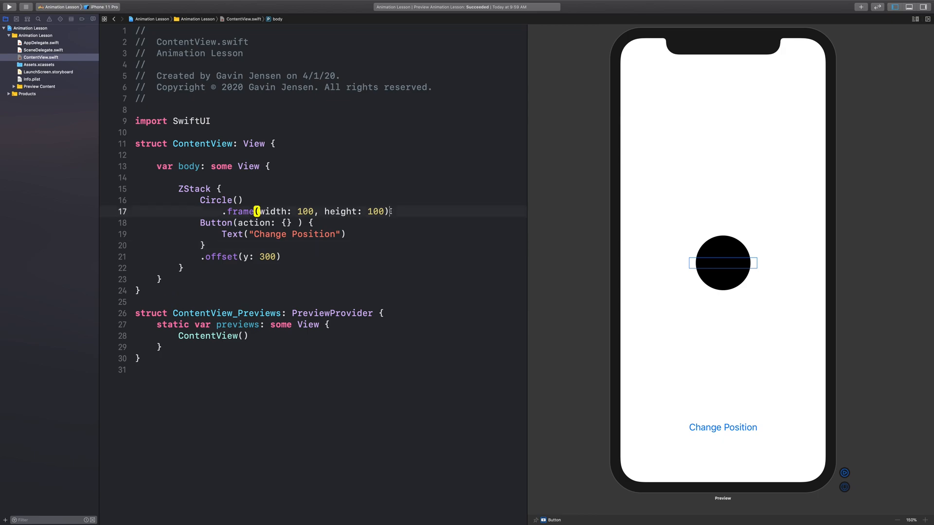
key("Return")
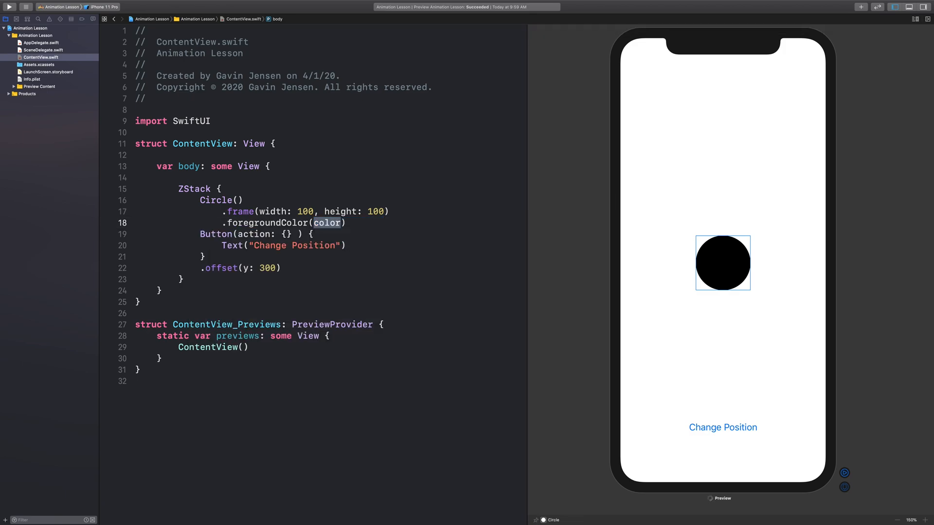
type("@")
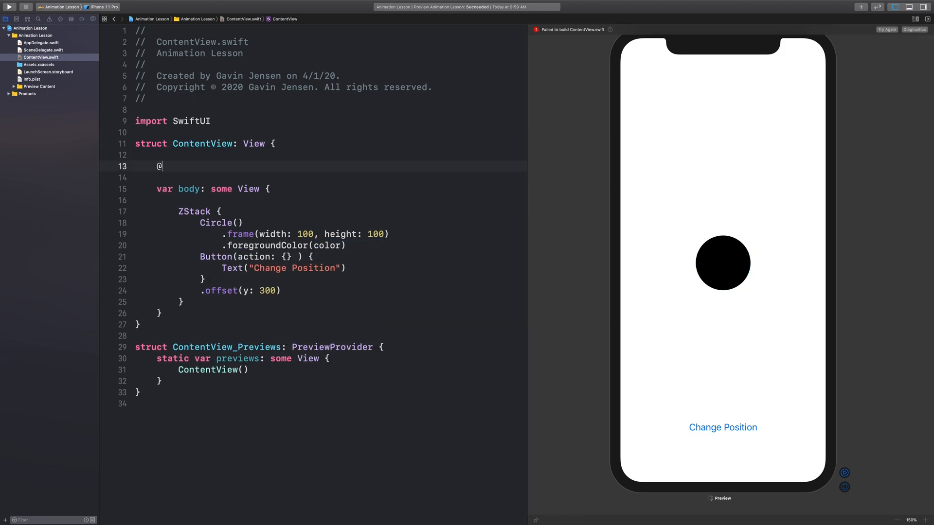
type("State var")
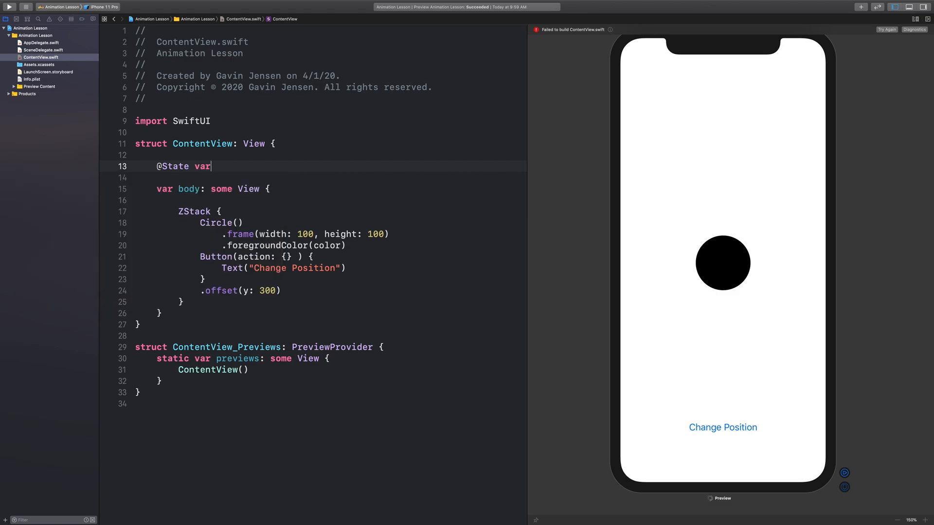
type("color = Co")
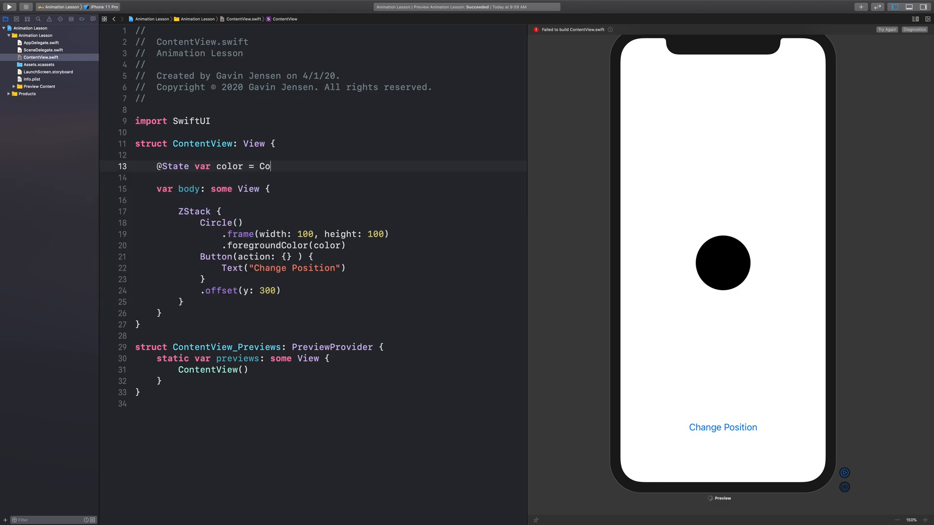
type("lor:")
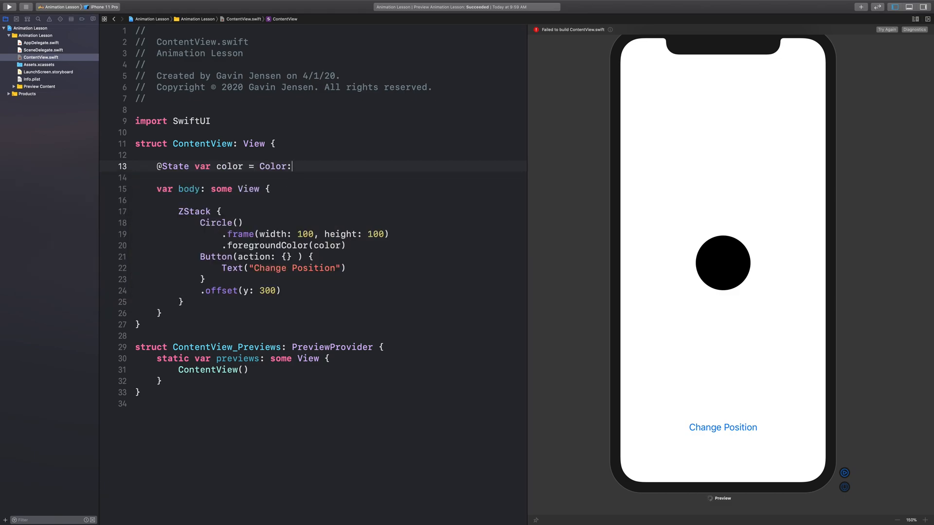
type("pink")
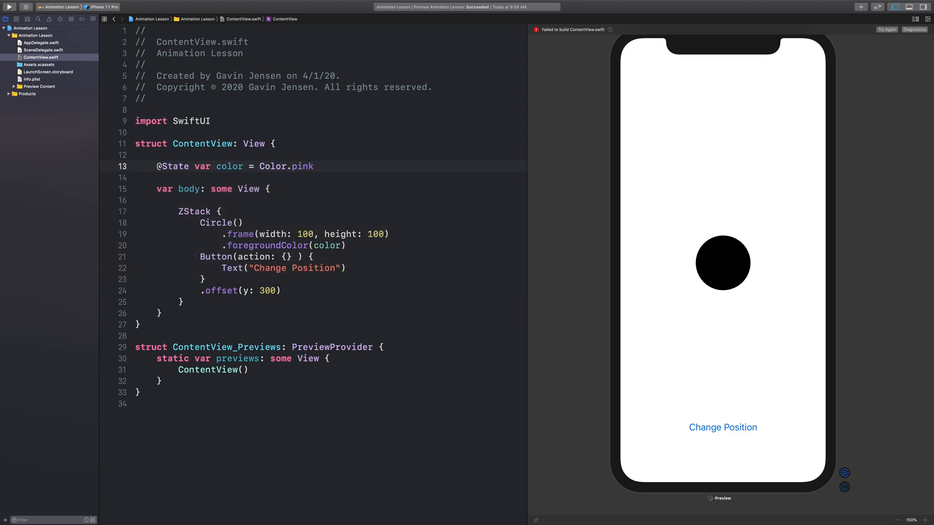
double_click(175, 166)
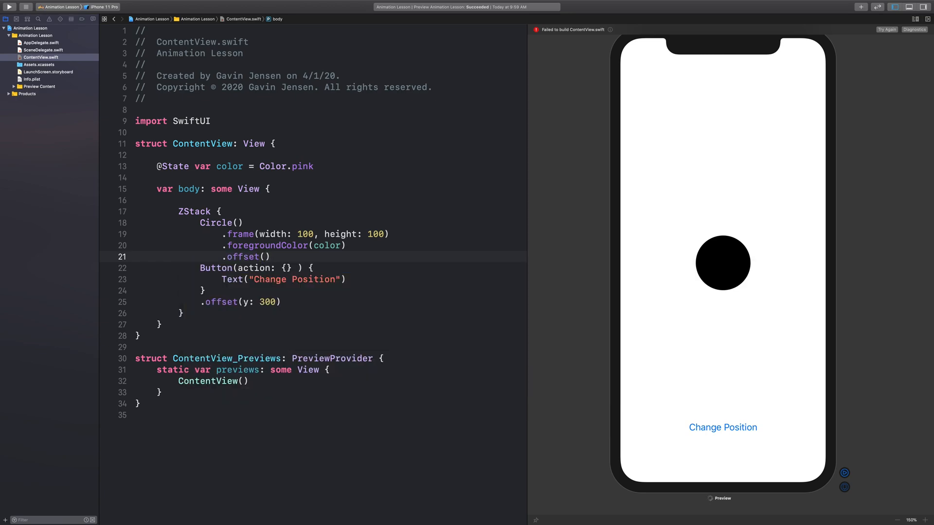
Give the circle .offset(y: 0) and refresh the canvas to show the pink circle.
type("y: 0")
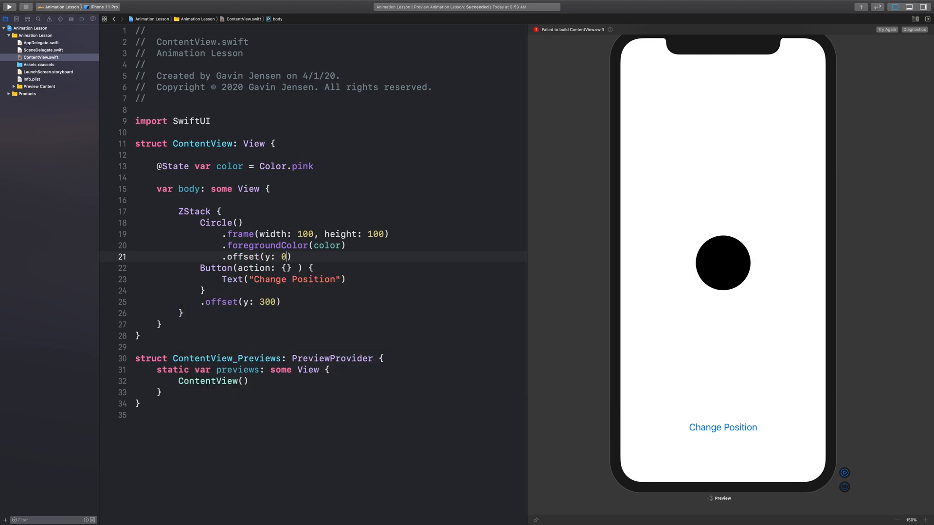
left_click(291, 257)
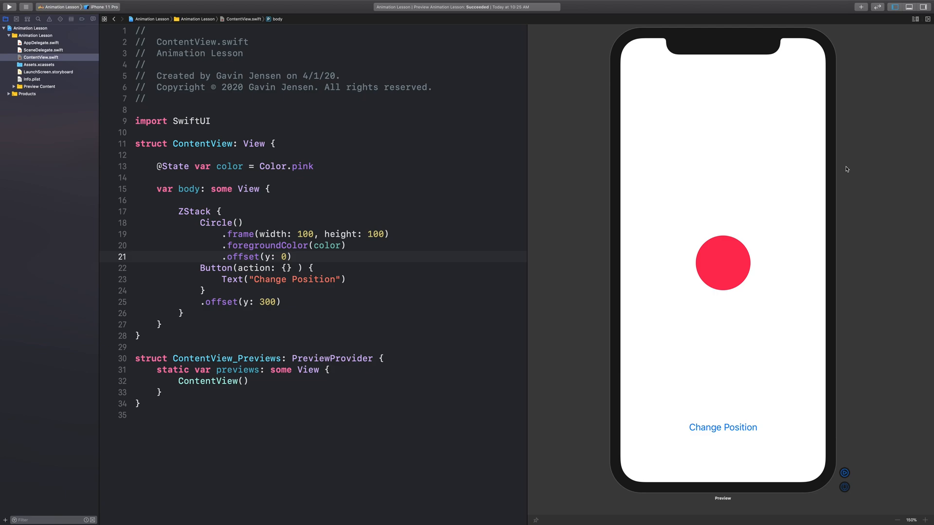
double_click(285, 257)
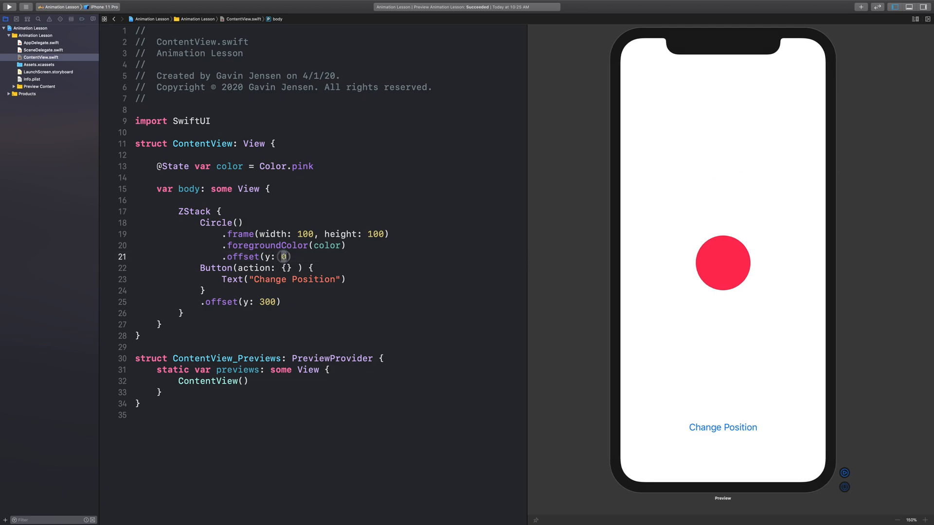
left_click(722, 263)
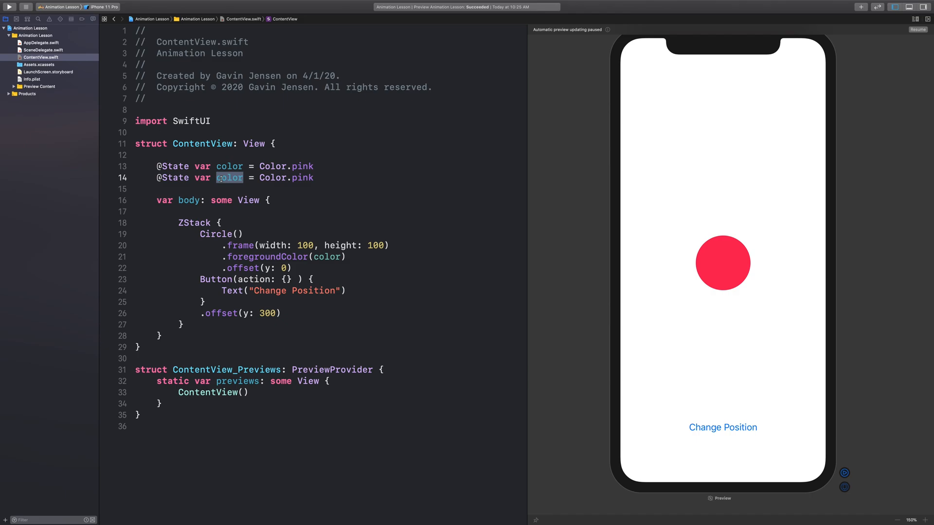
Rename the duplicated state variable to onTop with initial value false.
type("onTop")
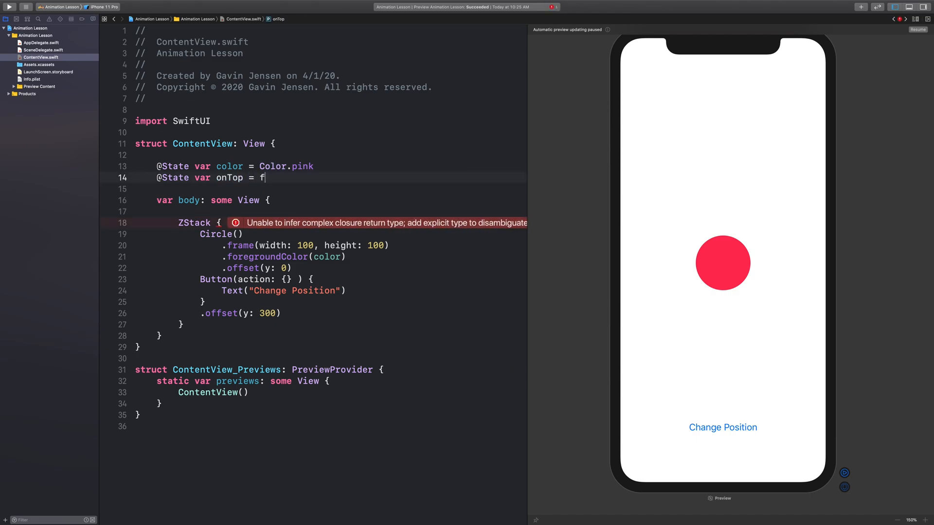
type("alse")
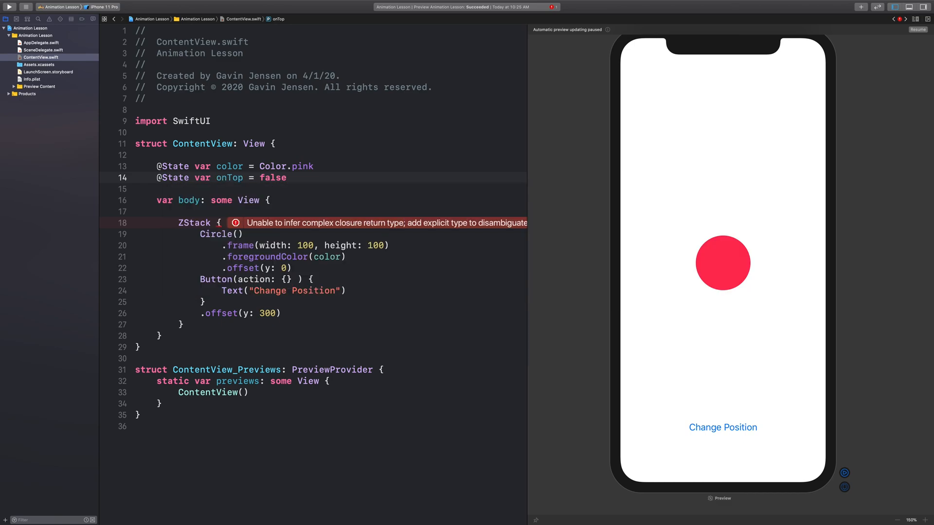
left_click(157, 177)
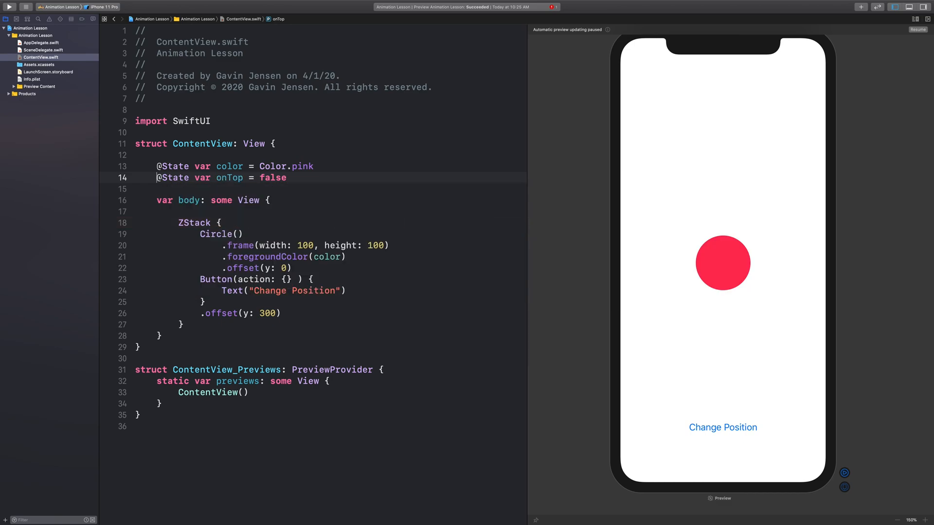
double_click(229, 178)
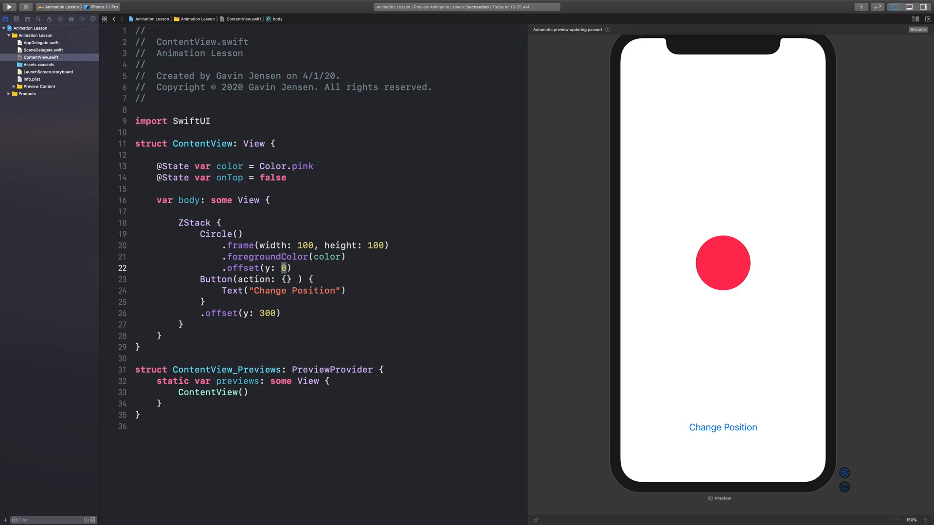
Set the circle's vertical offset to self.onTop ? -350 : 0.
type("self.op")
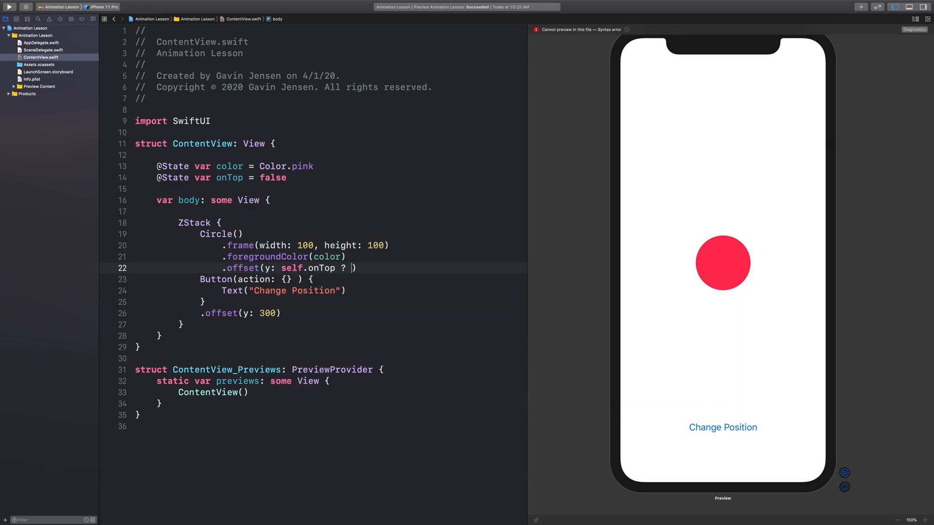
type("-350")
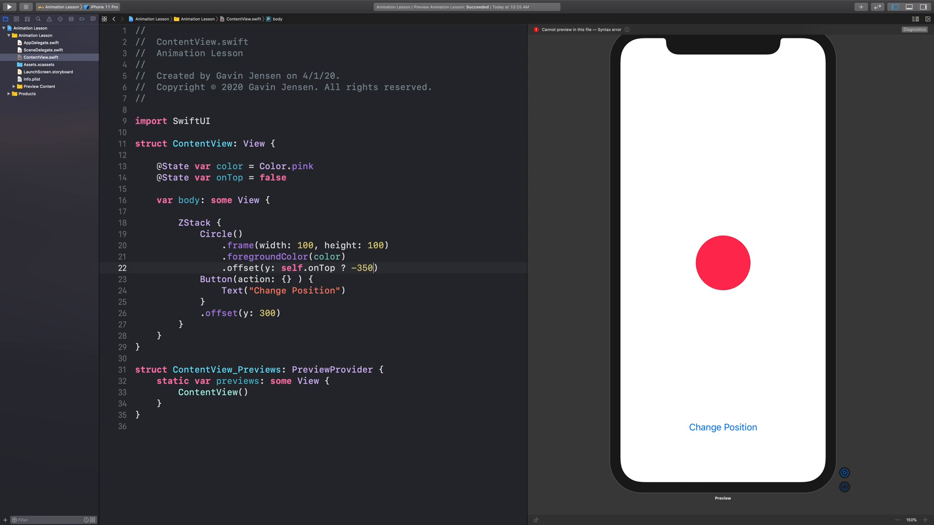
type(":")
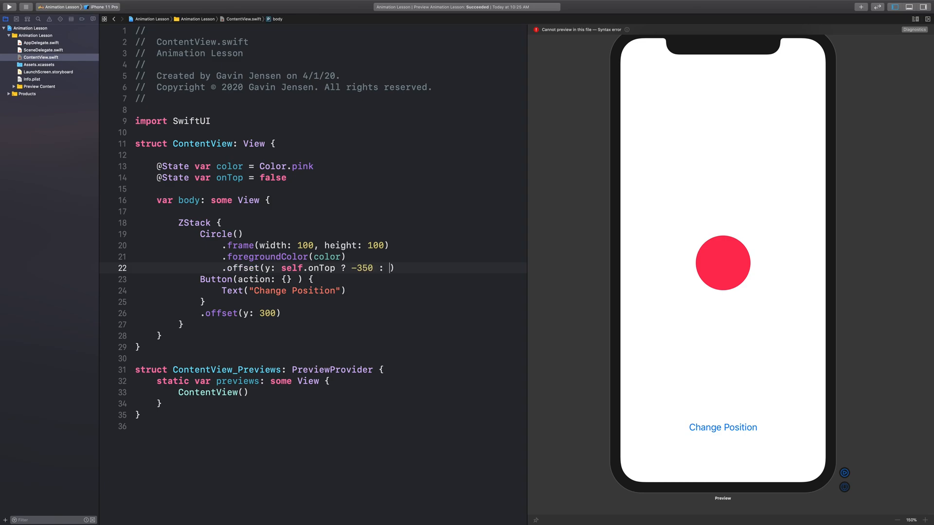
type("0")
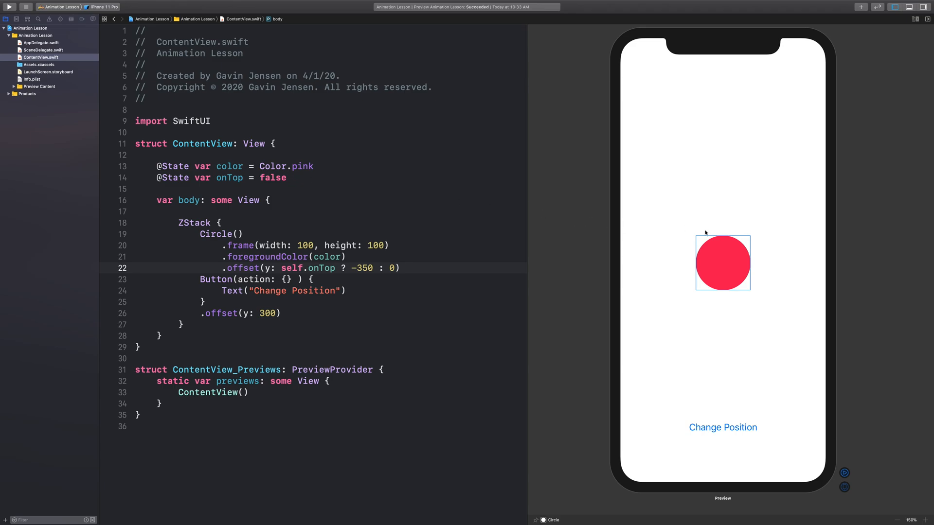
mouse_move(722, 268)
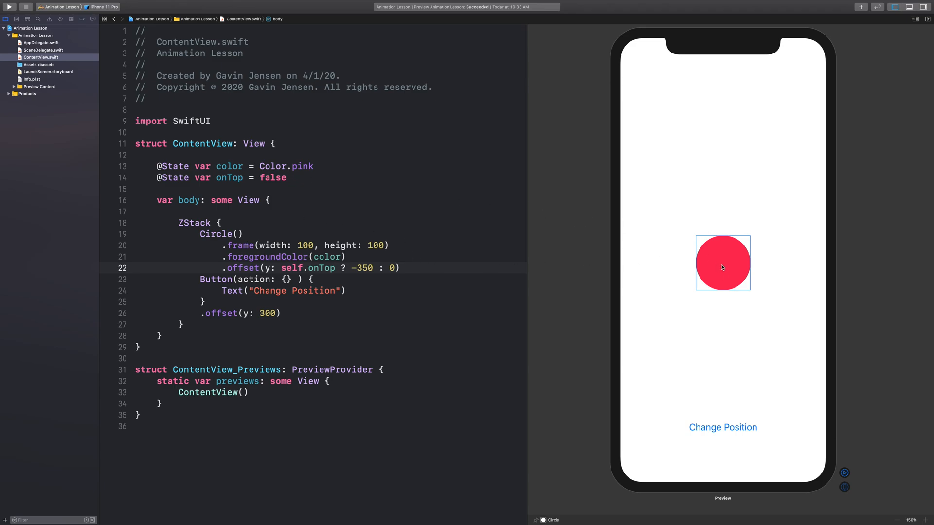
type("tr")
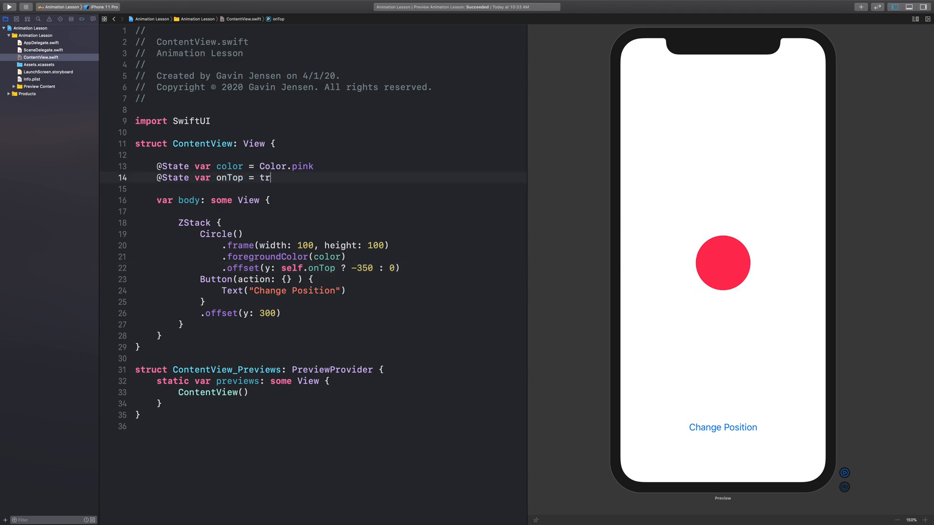
Change onTop's initial value to true so the preview shows the circle at the top.
type("ue")
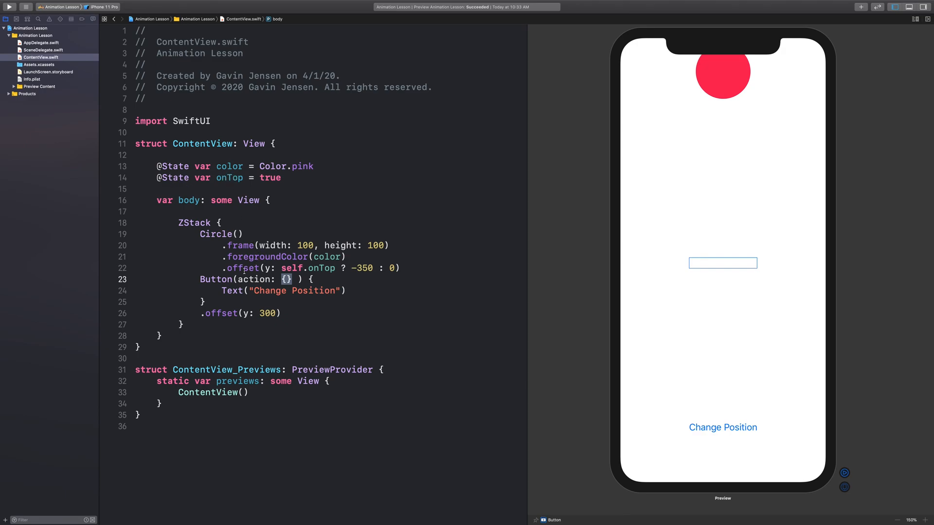
left_click_drag(202, 233, 400, 268)
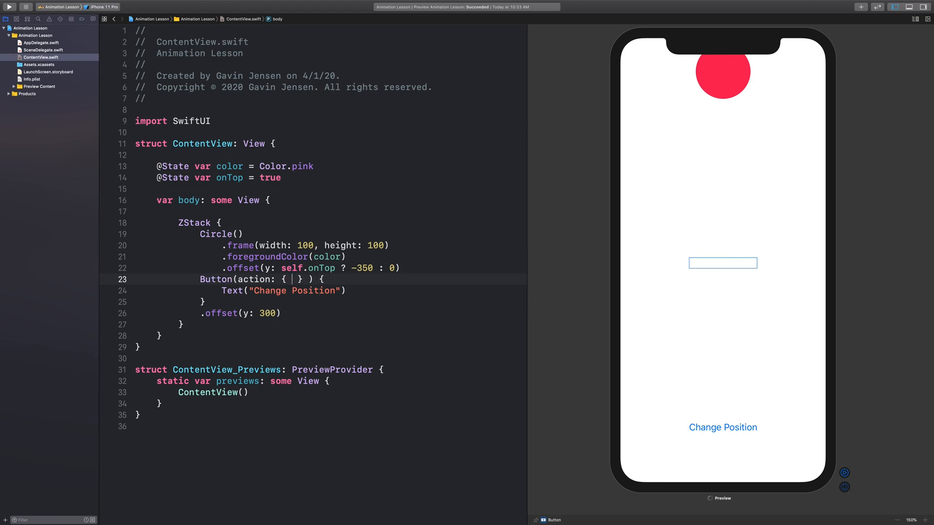
Make the button action call self.onTop.toggle() and tap it in live preview to centre the circle.
type("self.")
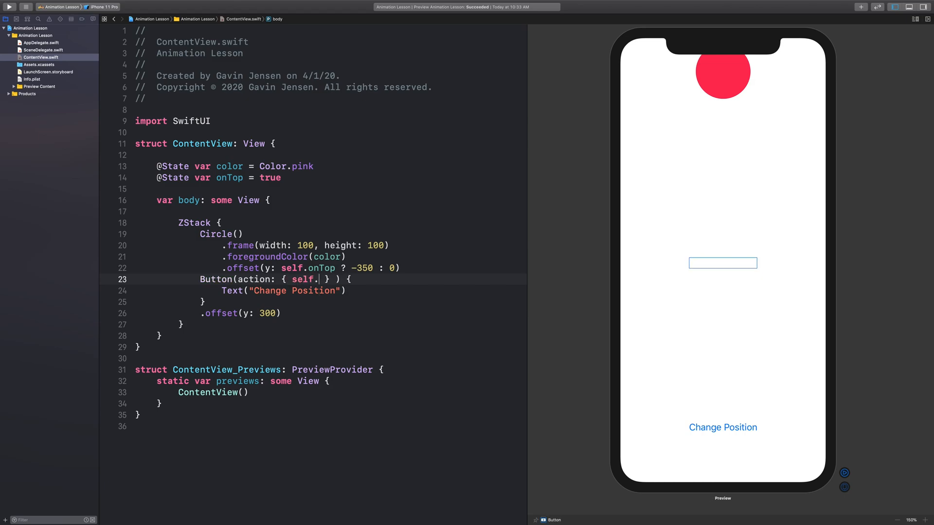
type("onTop.toggle(")
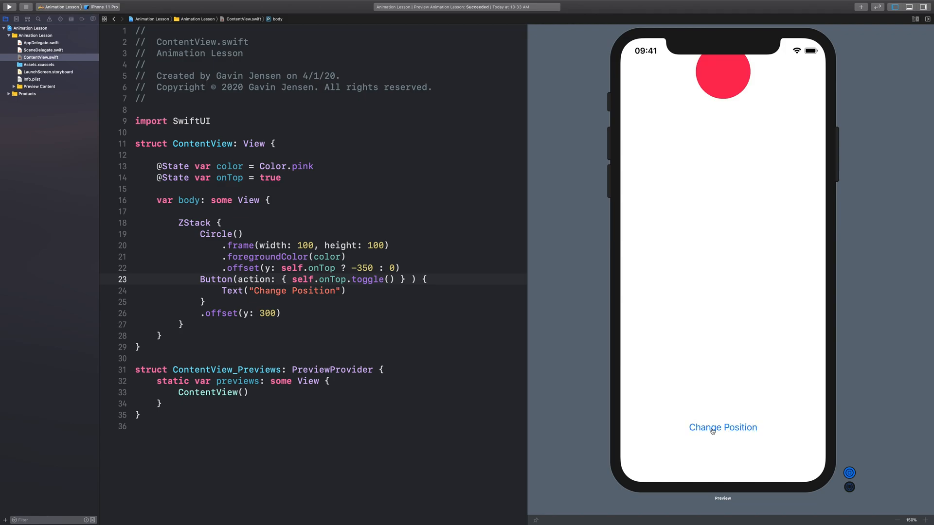
left_click(723, 427)
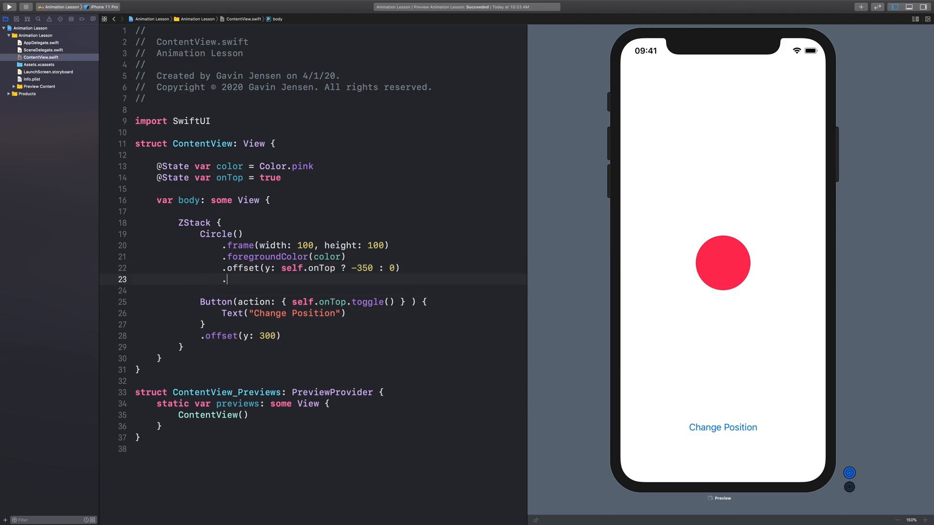
Add .animation(.default) to the circle and tap Change Position twice to watch it slide.
type(".animation(.default")
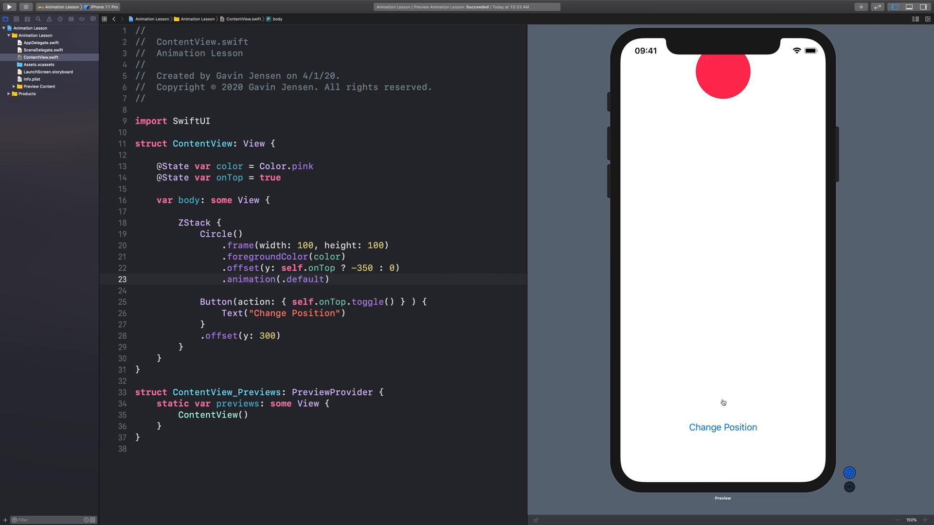
left_click(722, 427)
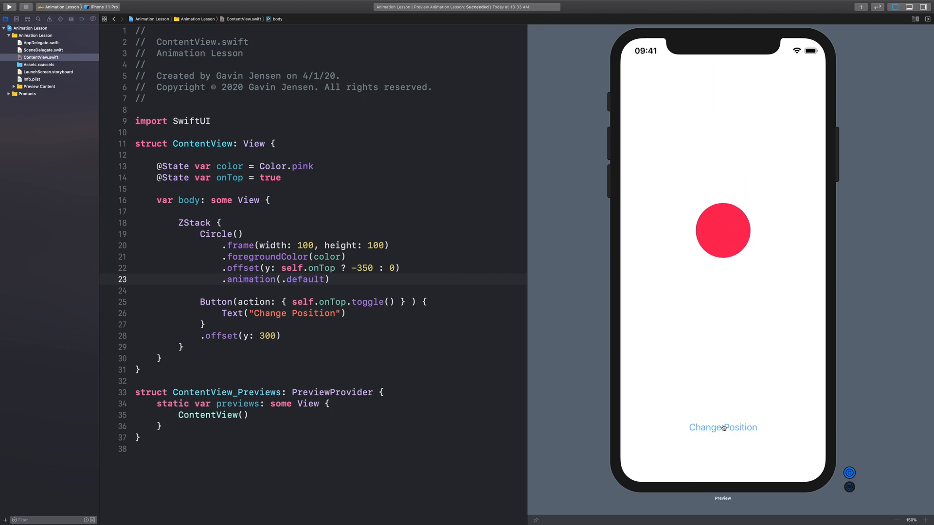
left_click(722, 427)
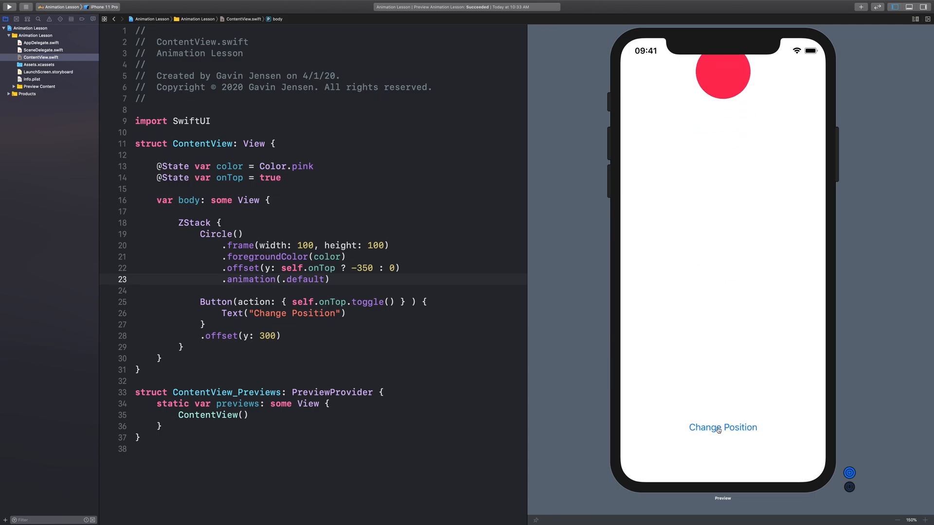
mouse_move(741, 431)
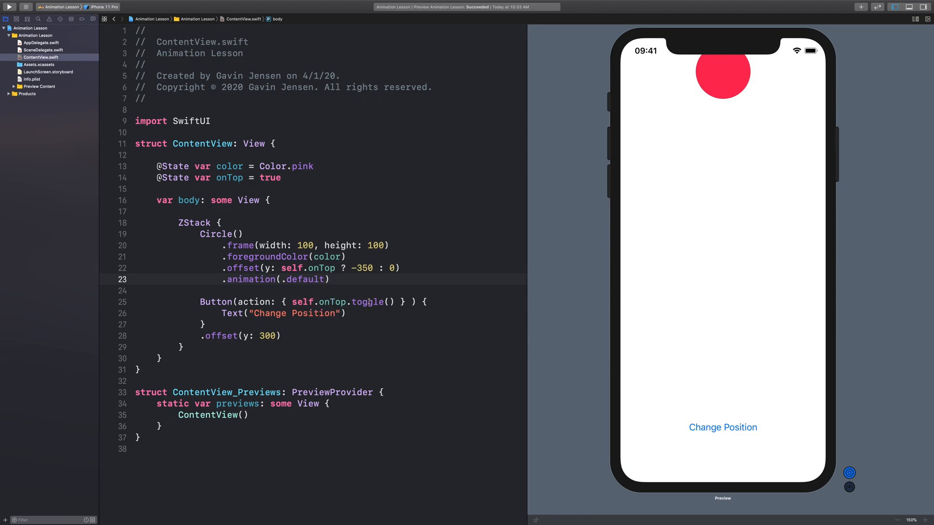
mouse_move(363, 286)
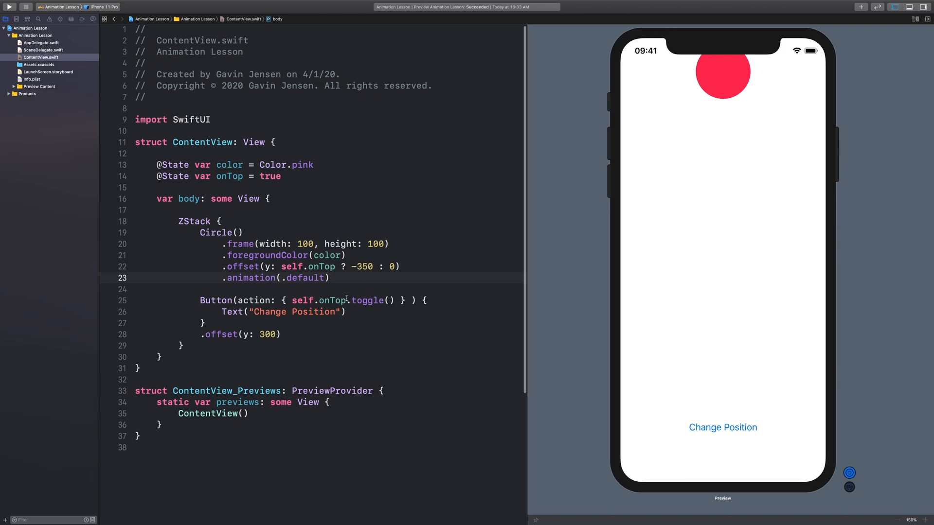
Replace the button's inline action with an onButtonTap function calling self.onTop.toggle().
left_click(295, 300)
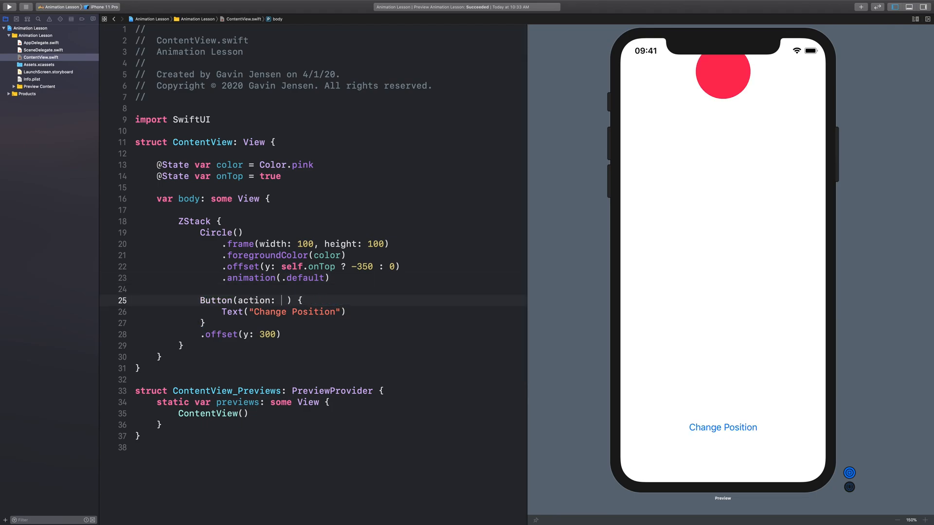
type("onB")
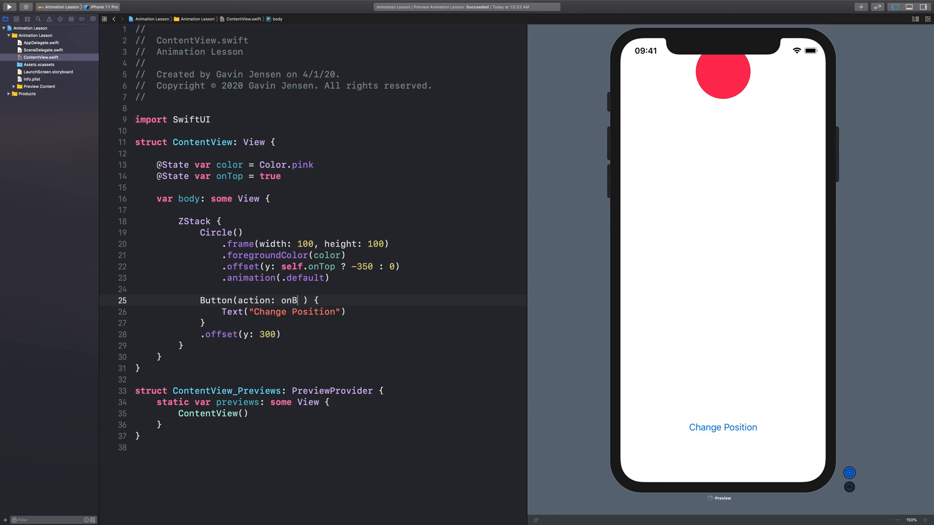
type("uttonTap")
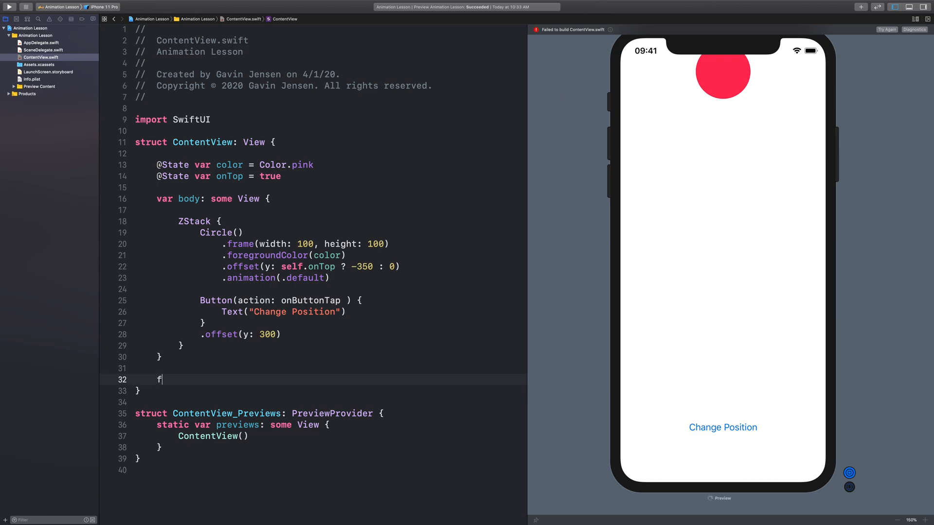
type("unc")
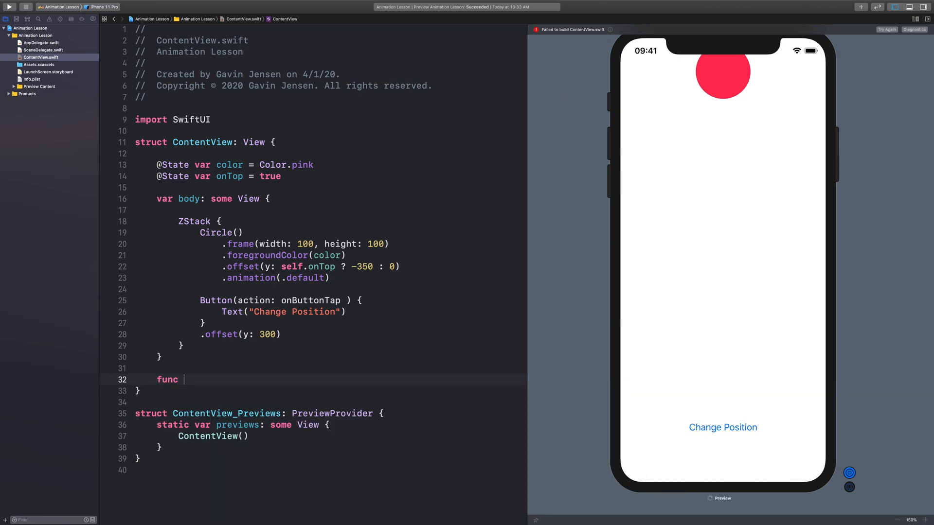
type("onButtonTap() {")
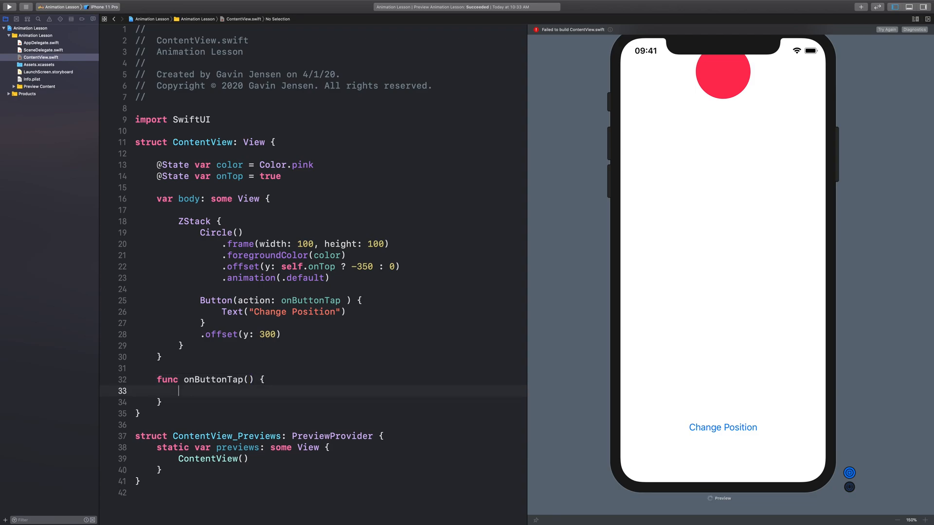
type("self.onTop.toggle()")
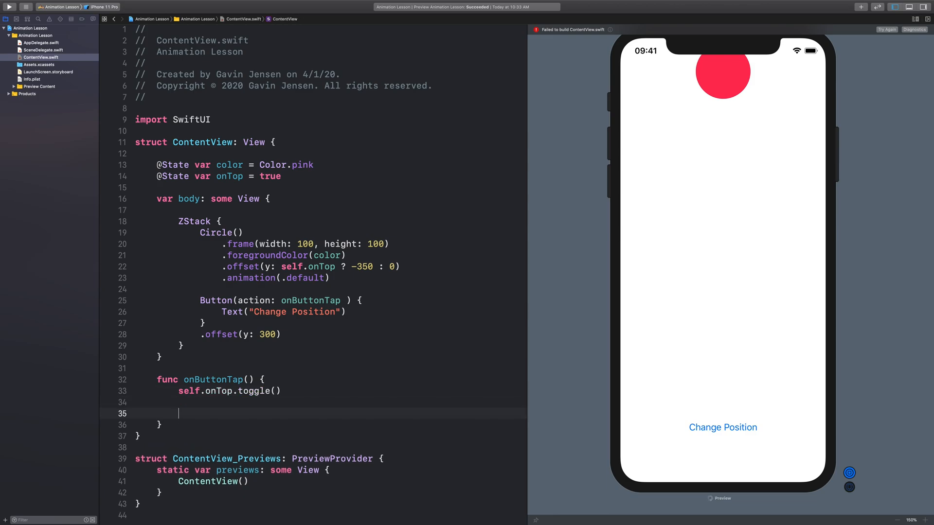
Add an if onTop branch setting color = Color.pink, else Color.orange.
type("if ont")
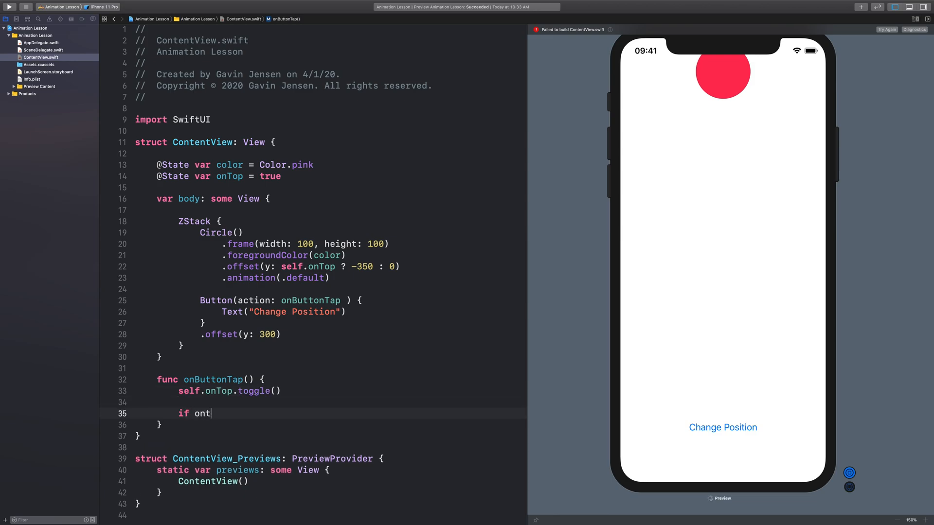
type("op {")
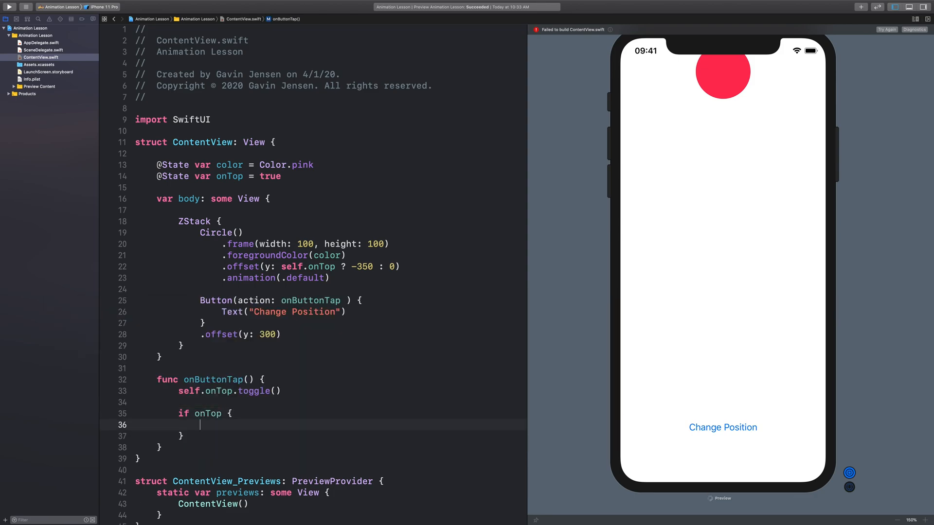
type("color =")
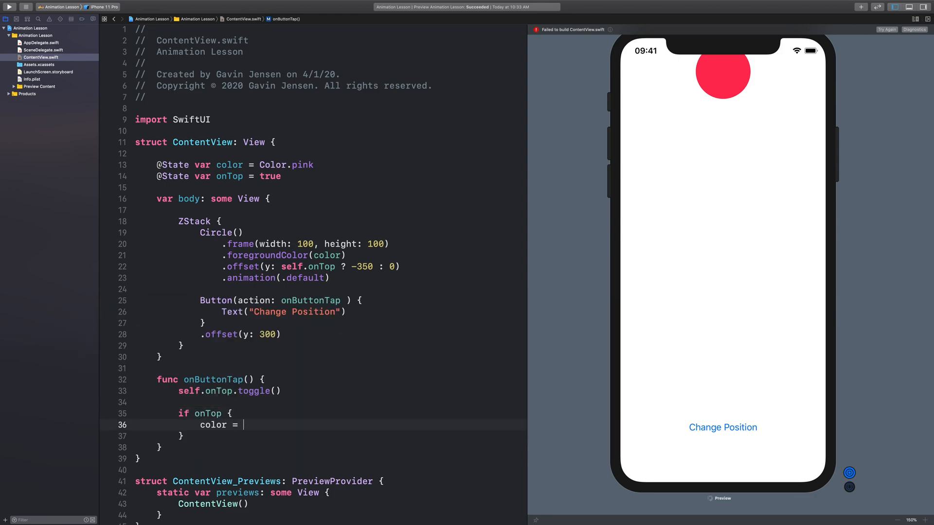
type("Color")
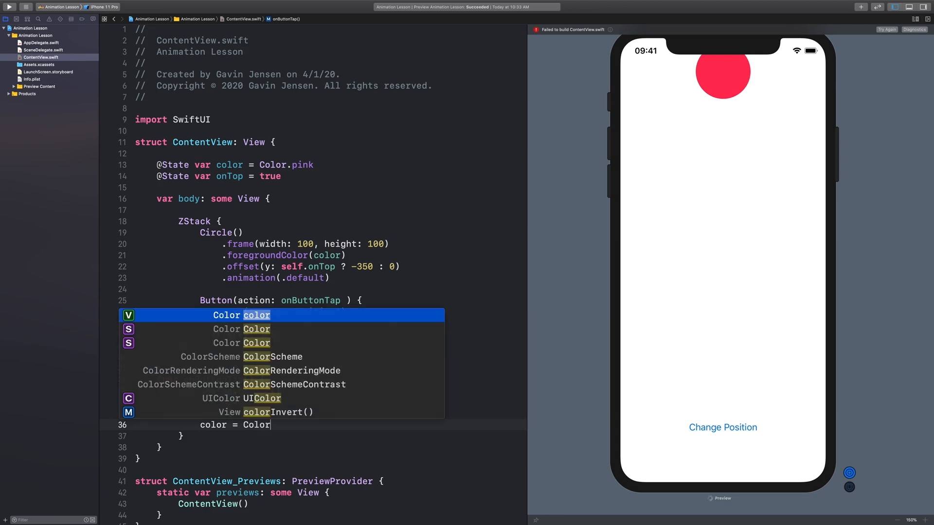
type(".")
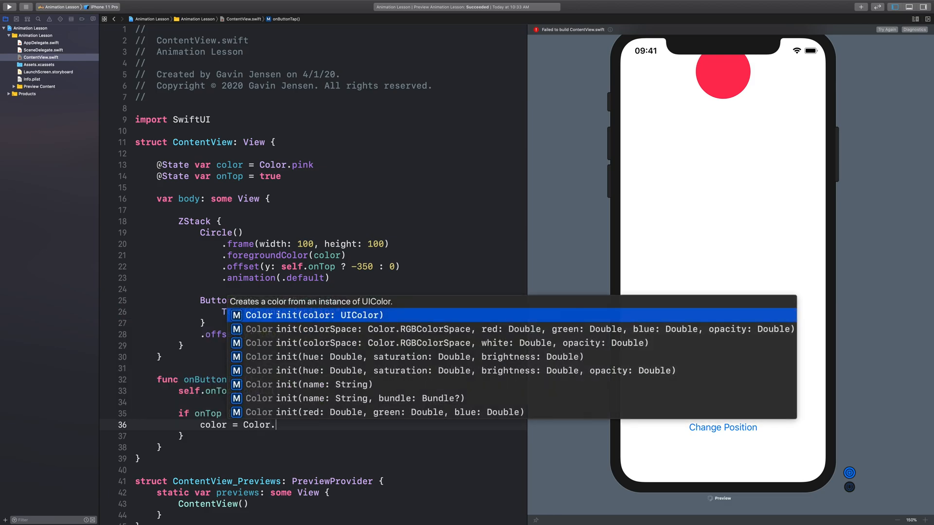
type("pink")
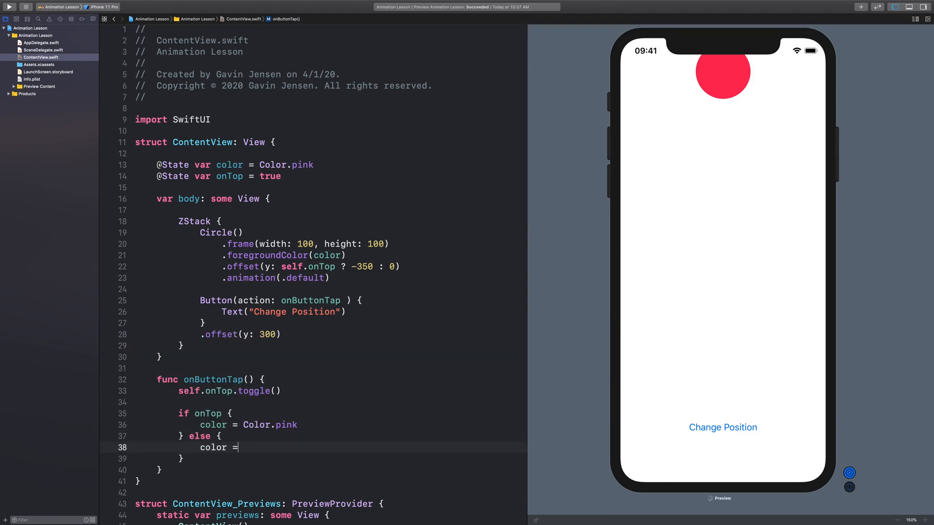
type("Color.o")
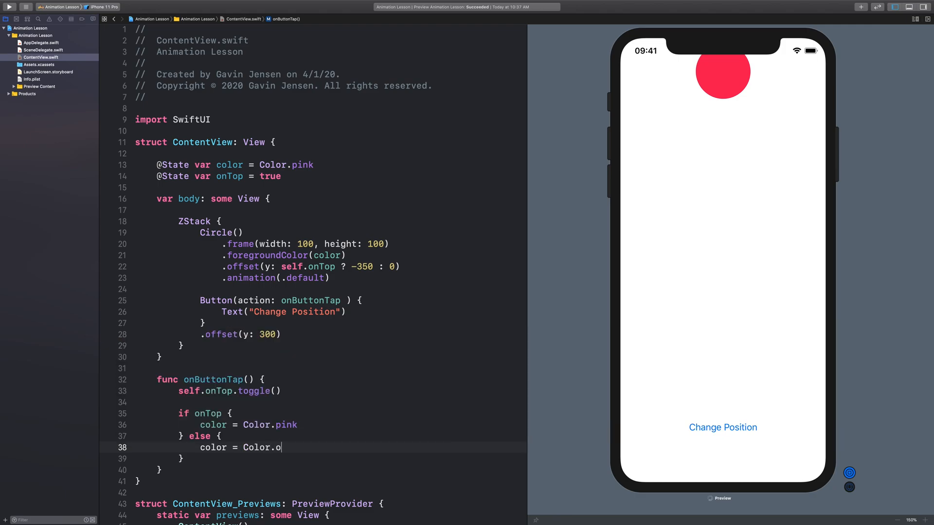
type("range")
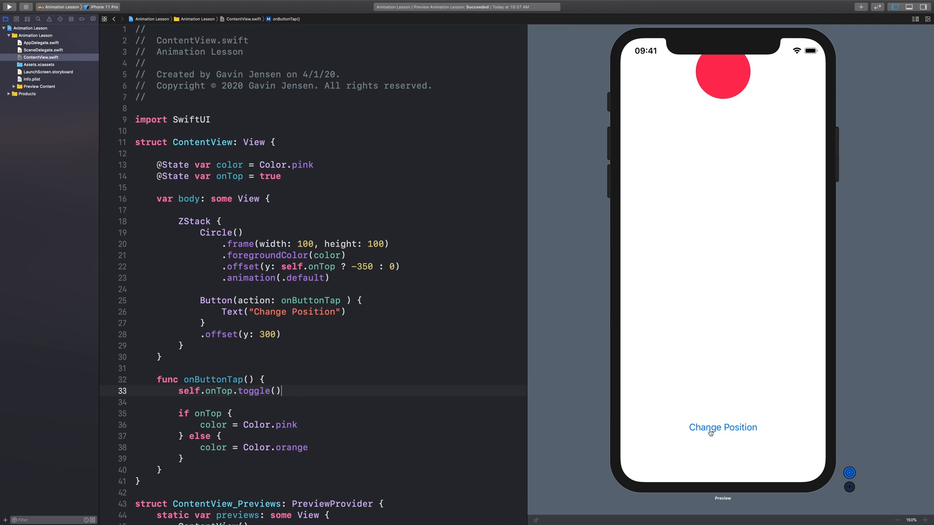
Tap Change Position five times as the circle alternates between orange centre and pink top.
left_click(722, 427)
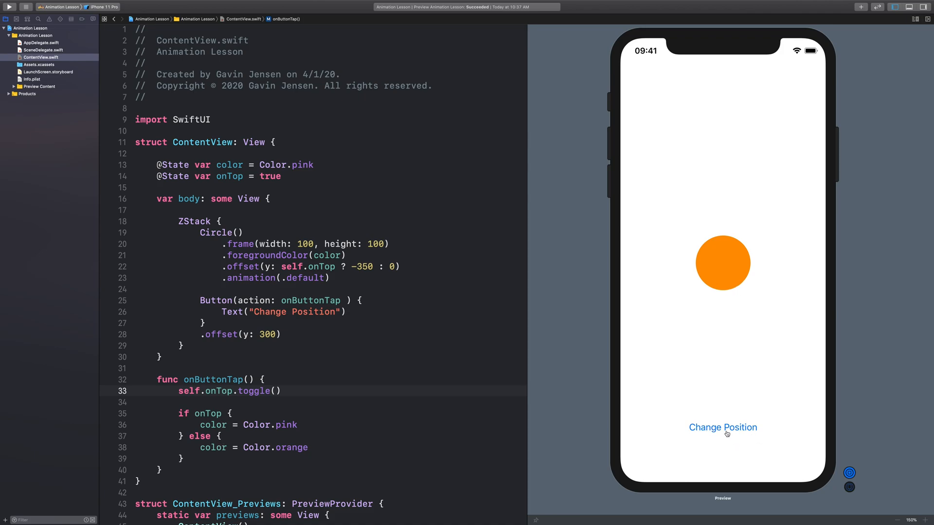
left_click(722, 427)
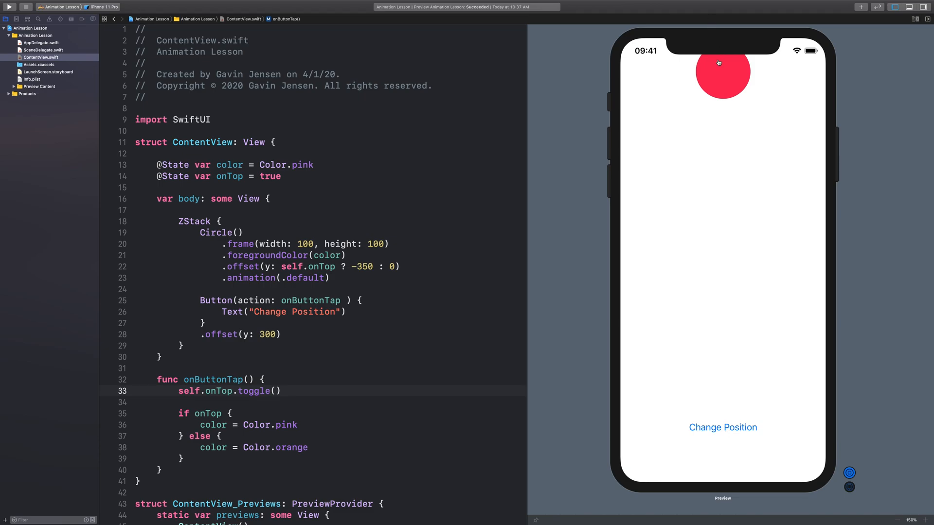
mouse_move(725, 83)
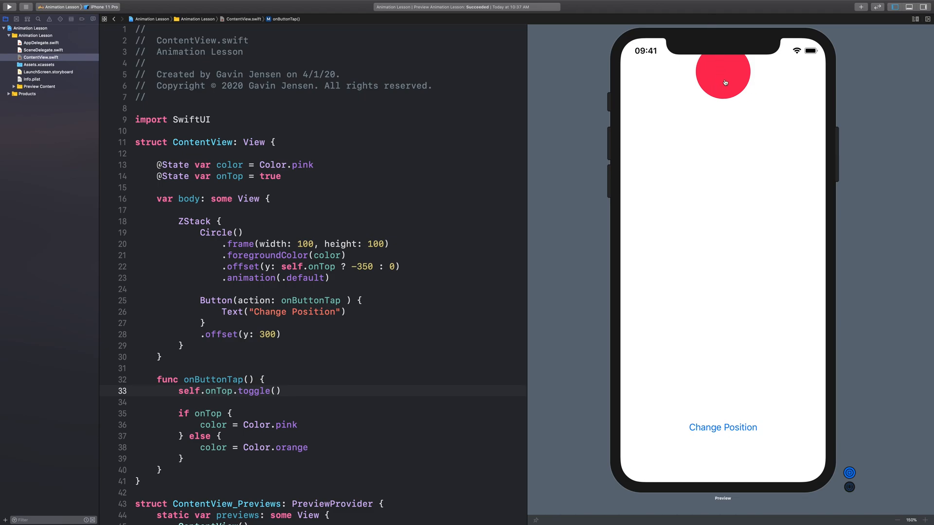
left_click(722, 427)
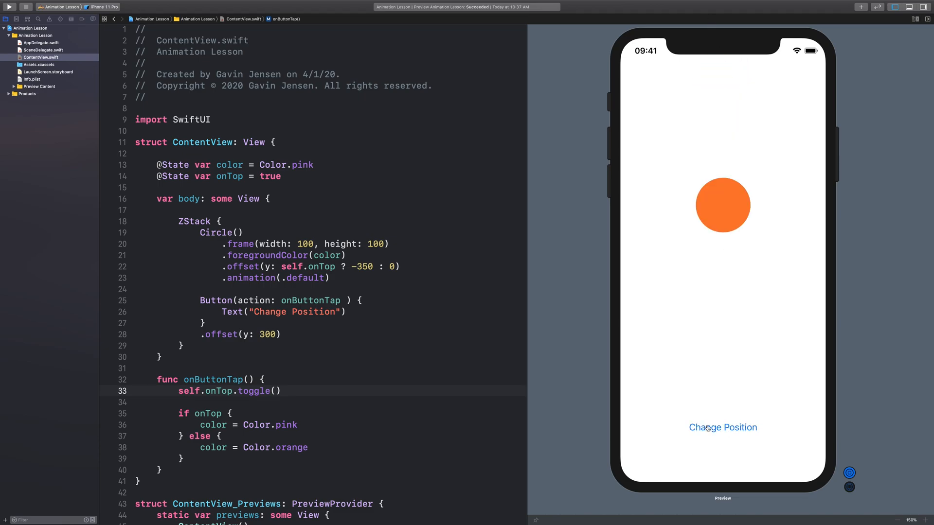
left_click(722, 427)
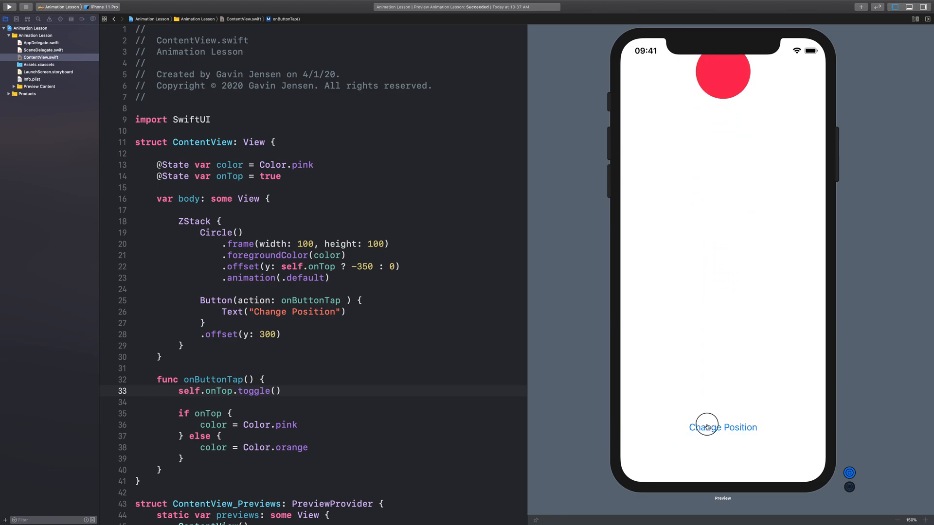
left_click(722, 427)
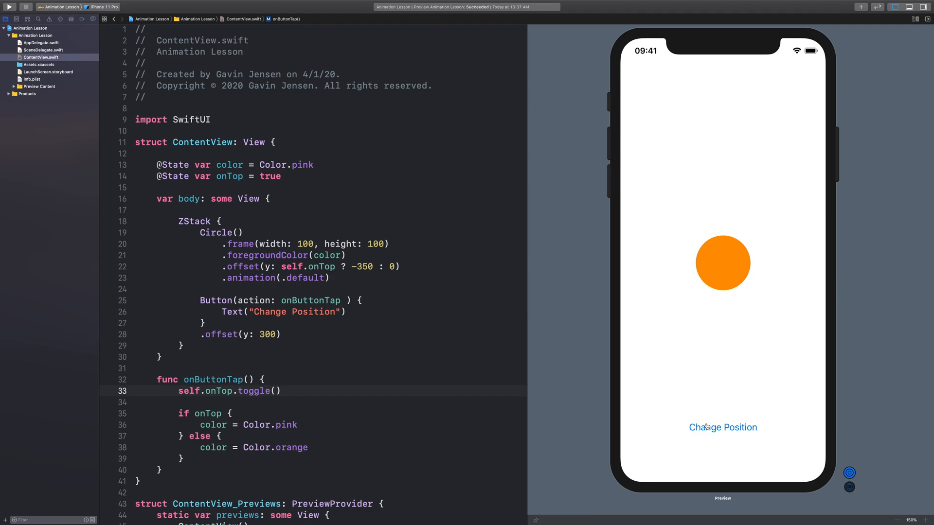
mouse_move(264, 223)
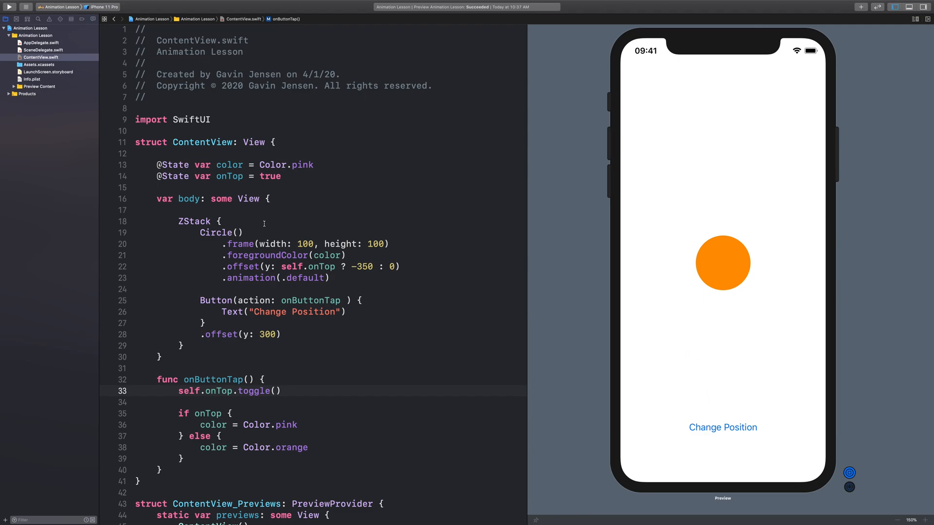
Add .background(Color.yellow) after the ZStack's closing brace.
double_click(194, 221)
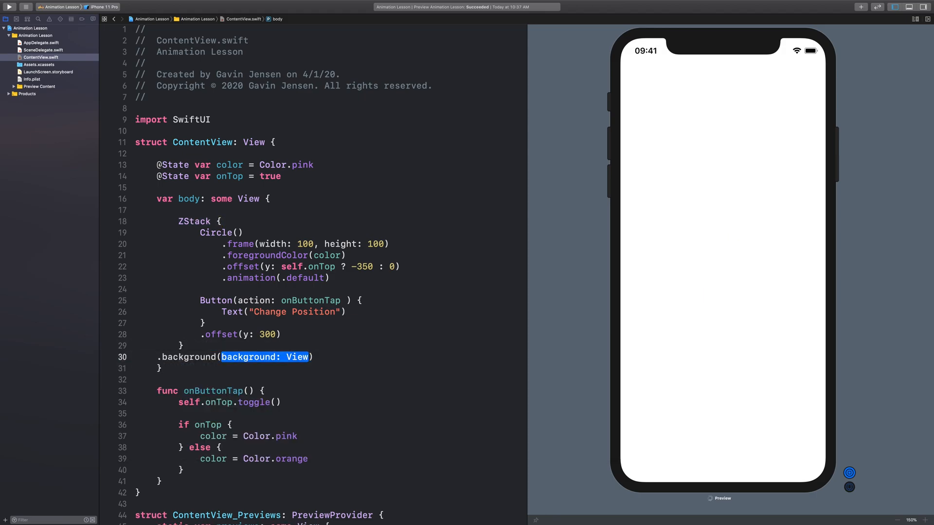
type("Color.y)")
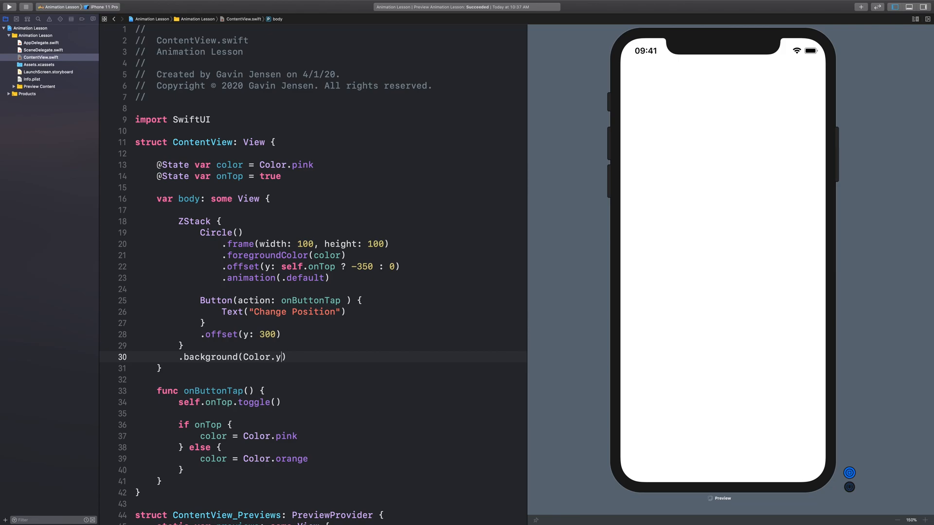
type("ellow")
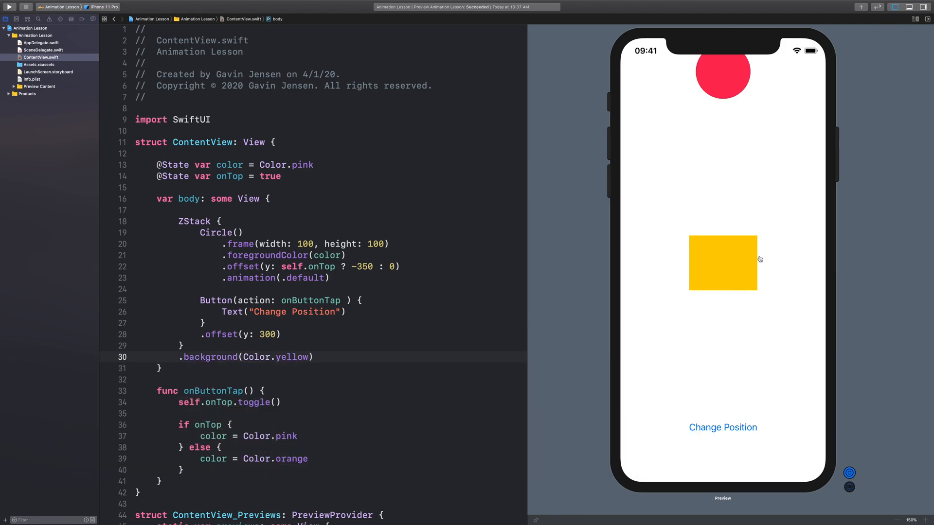
mouse_move(725, 278)
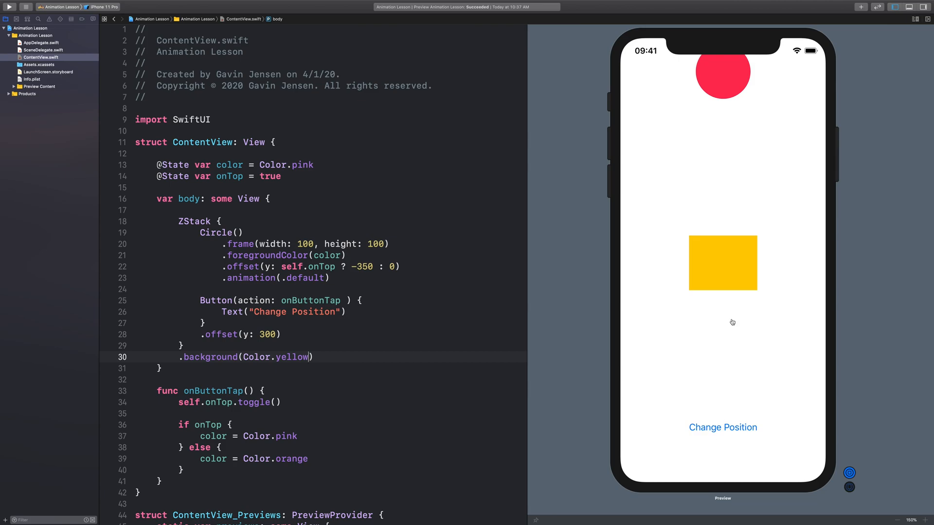
mouse_move(723, 289)
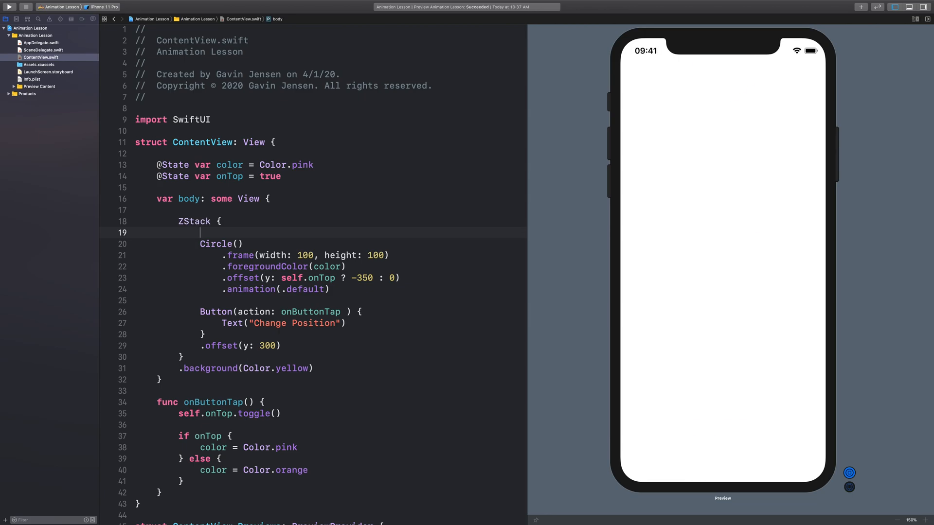
Insert Color.black as the first view inside the ZStack.
type("Color.b")
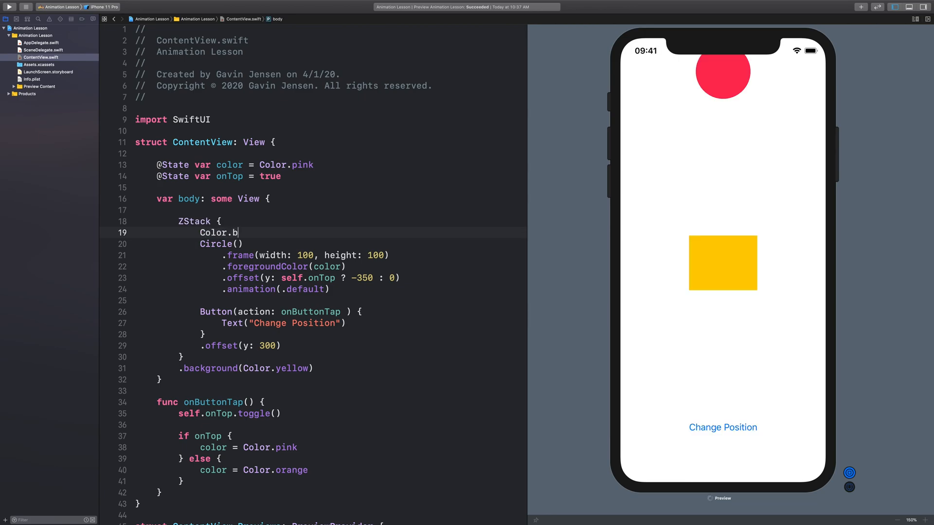
type("lack")
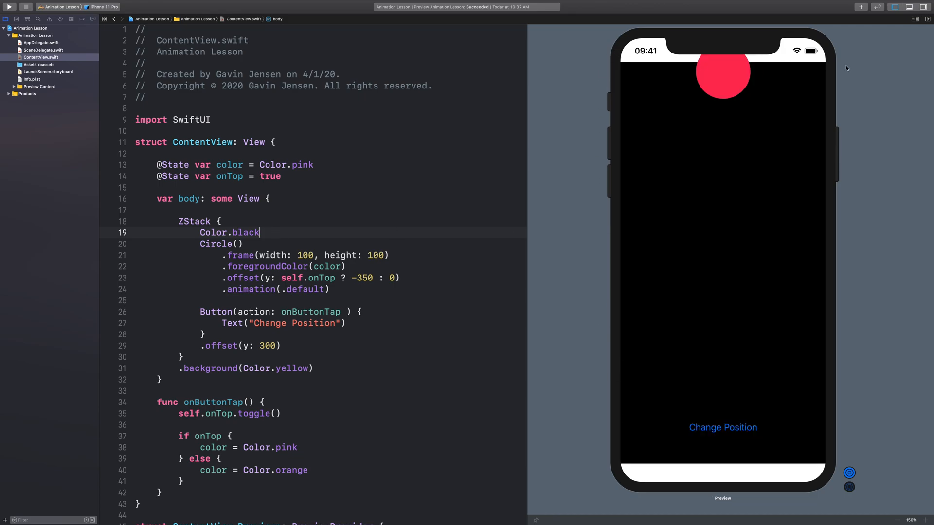
mouse_move(610, 78)
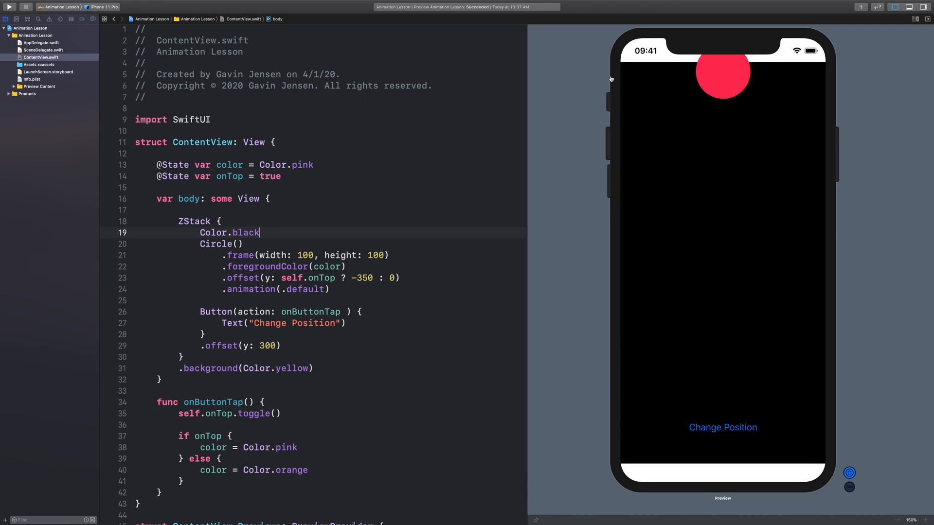
mouse_move(623, 466)
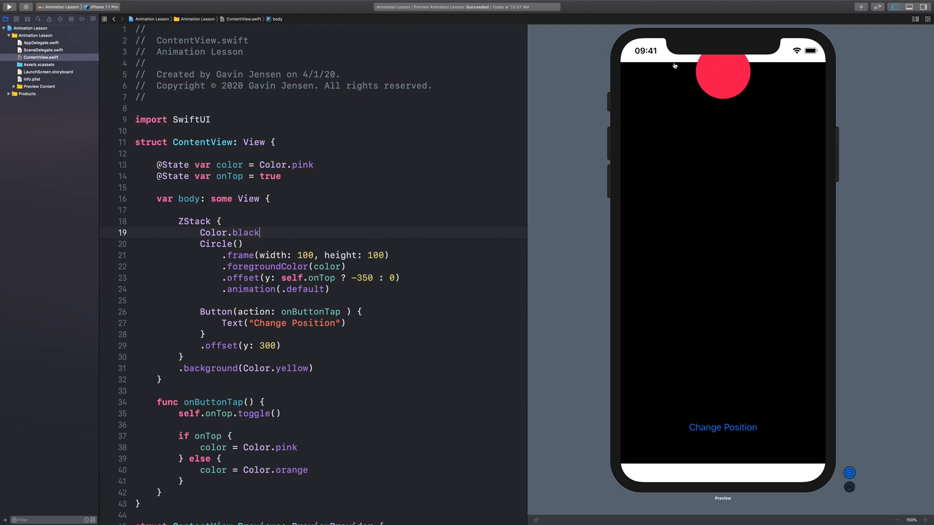
mouse_move(758, 72)
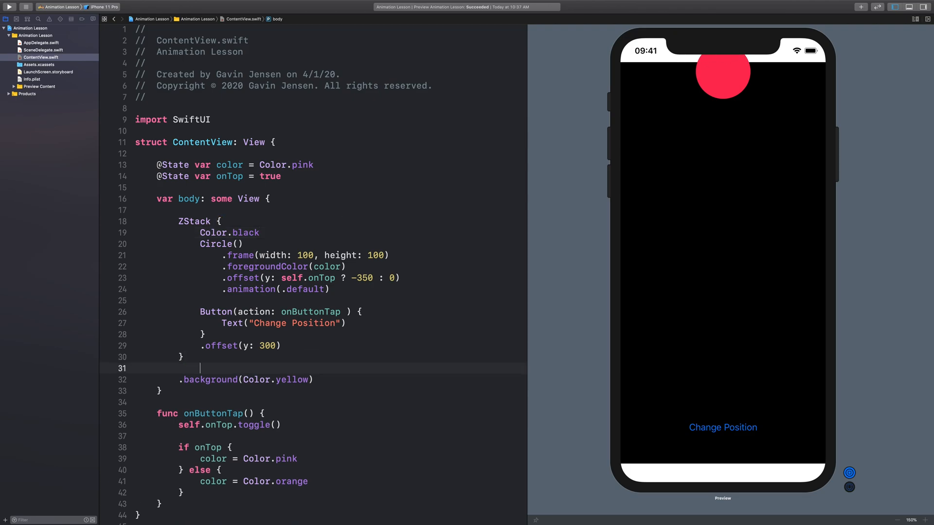
Add .clipped() to the ZStack, then tap Change Position twice to confirm the animation.
type(".clipped()")
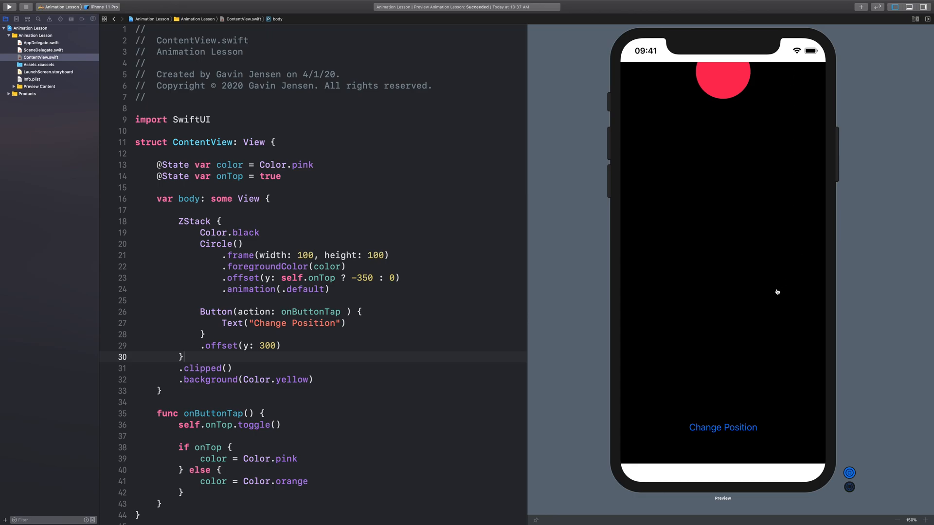
left_click(722, 427)
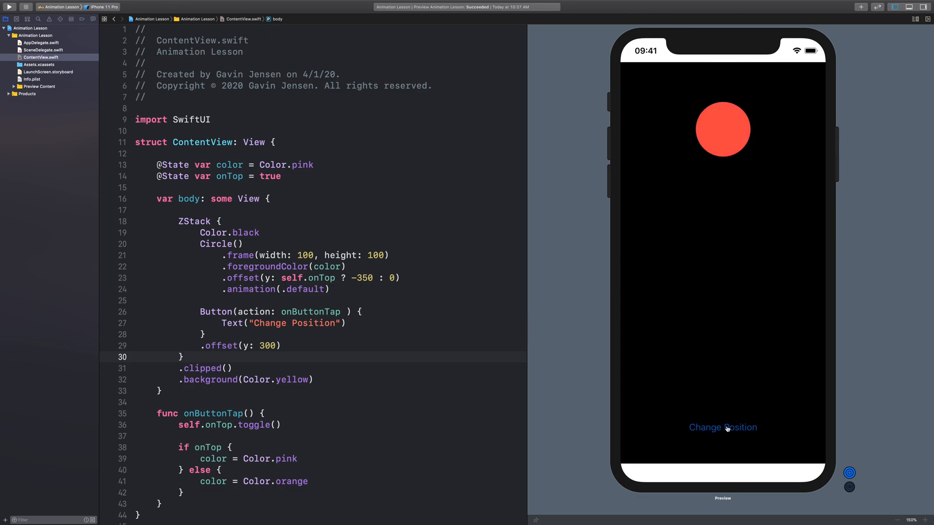
left_click(722, 427)
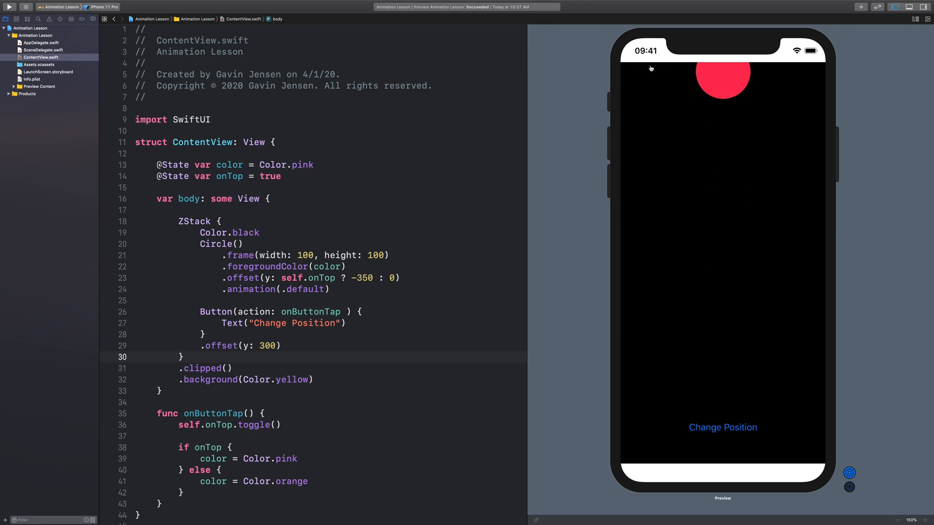
mouse_move(819, 193)
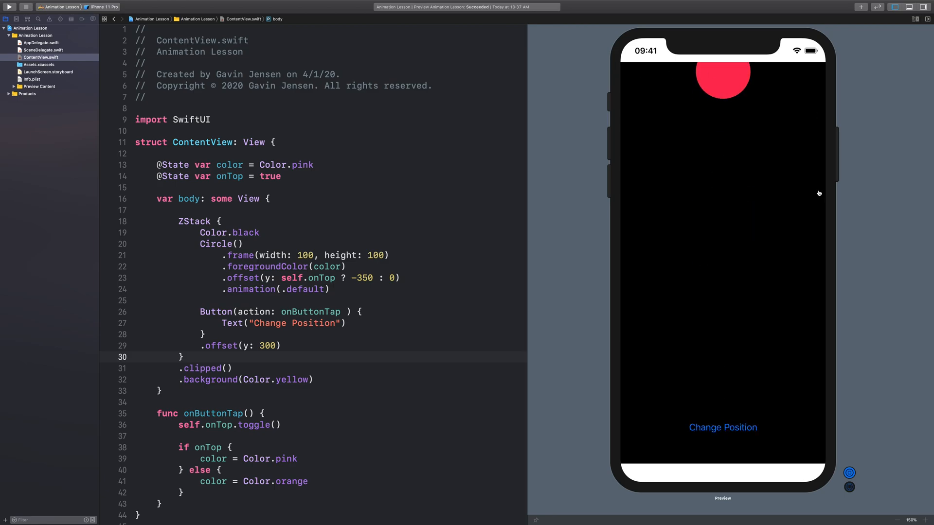